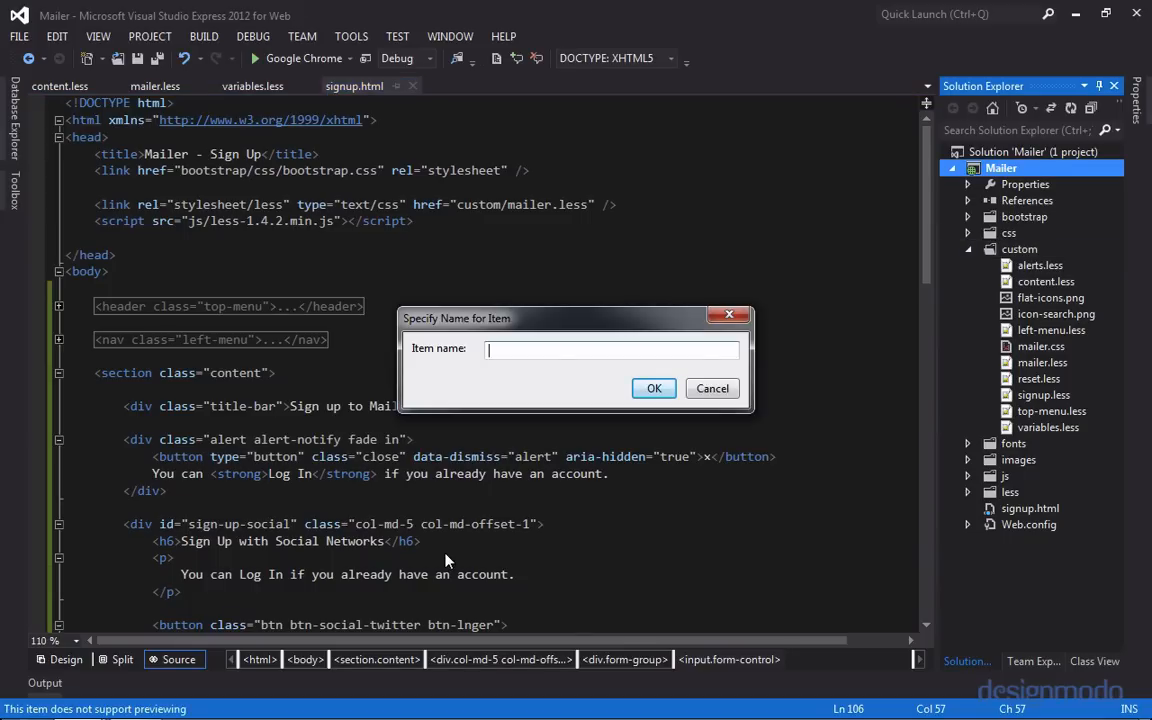
Create mailbox.html titled 'Mailer - Inbox', keeping only the header and nav blocks
{"action": "type", "text": "mail"}
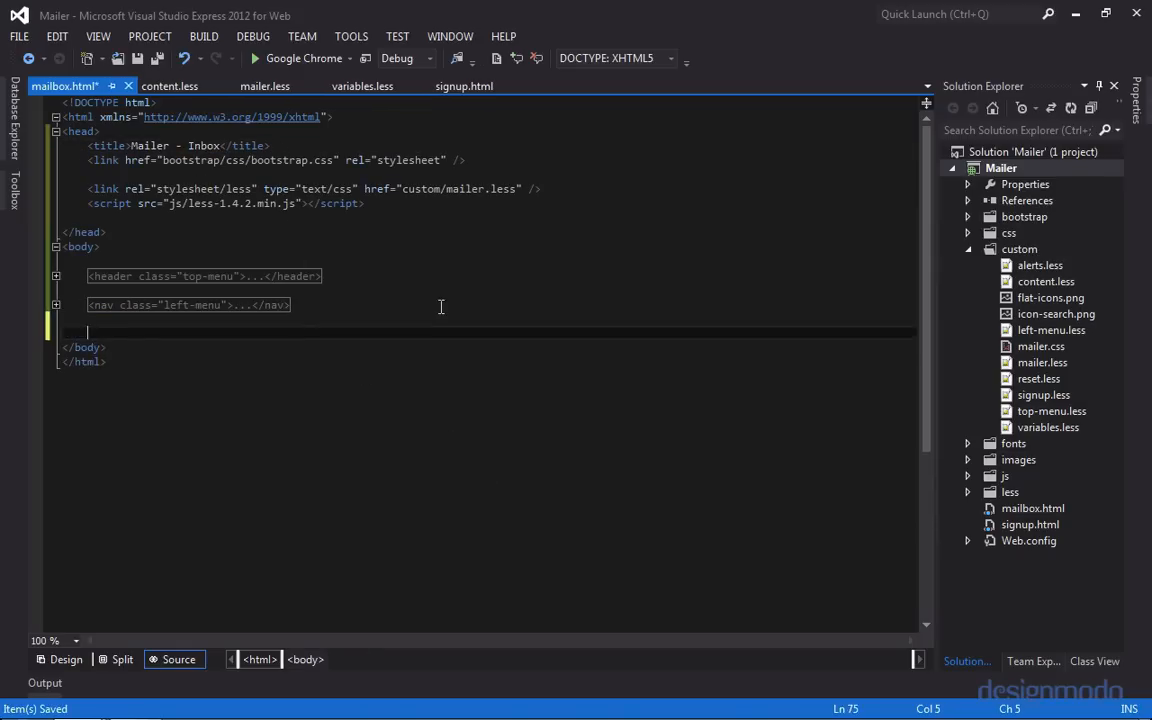
Add a section.content.mailbox containing a div.title-bar reading 'Inbox'
{"action": "type", "text": "<section >"}
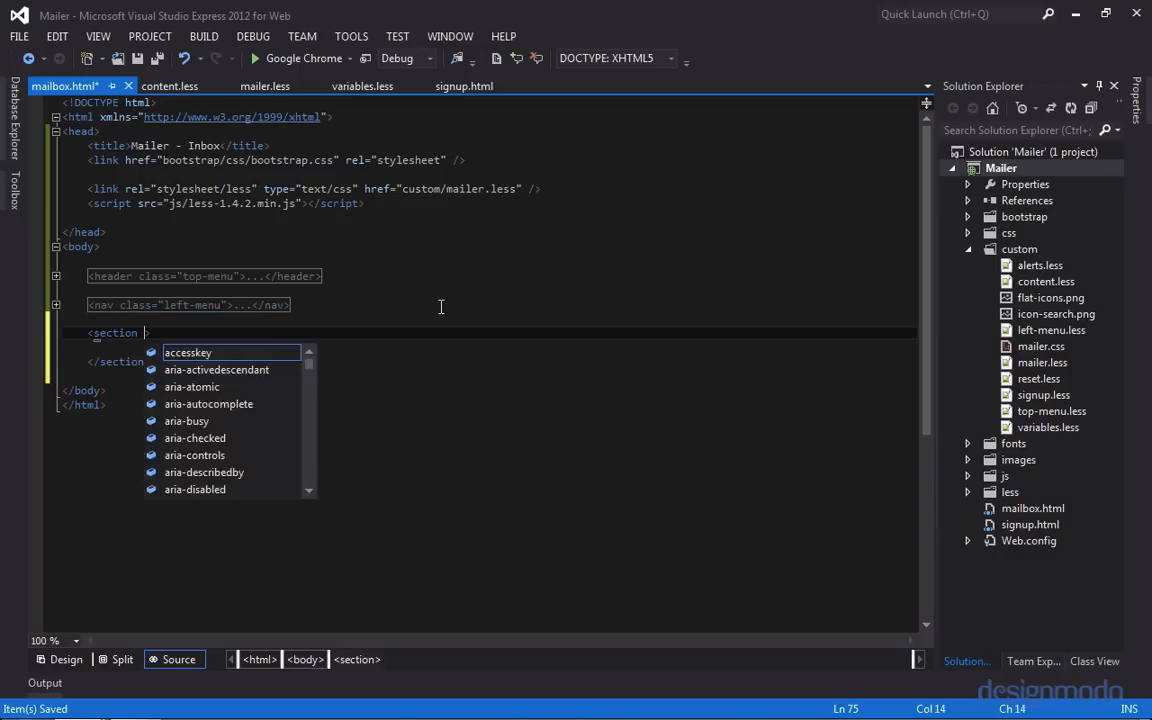
{"action": "type", "text": "class=\"content\""}
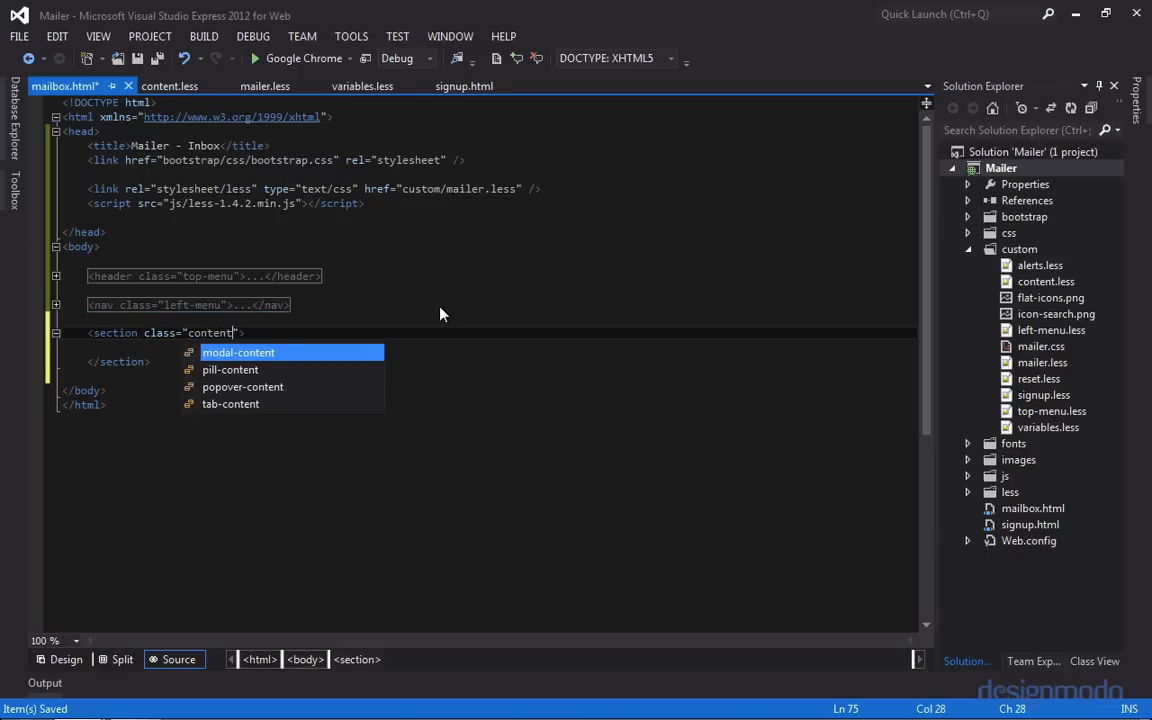
{"action": "type", "text": "mailbox"}
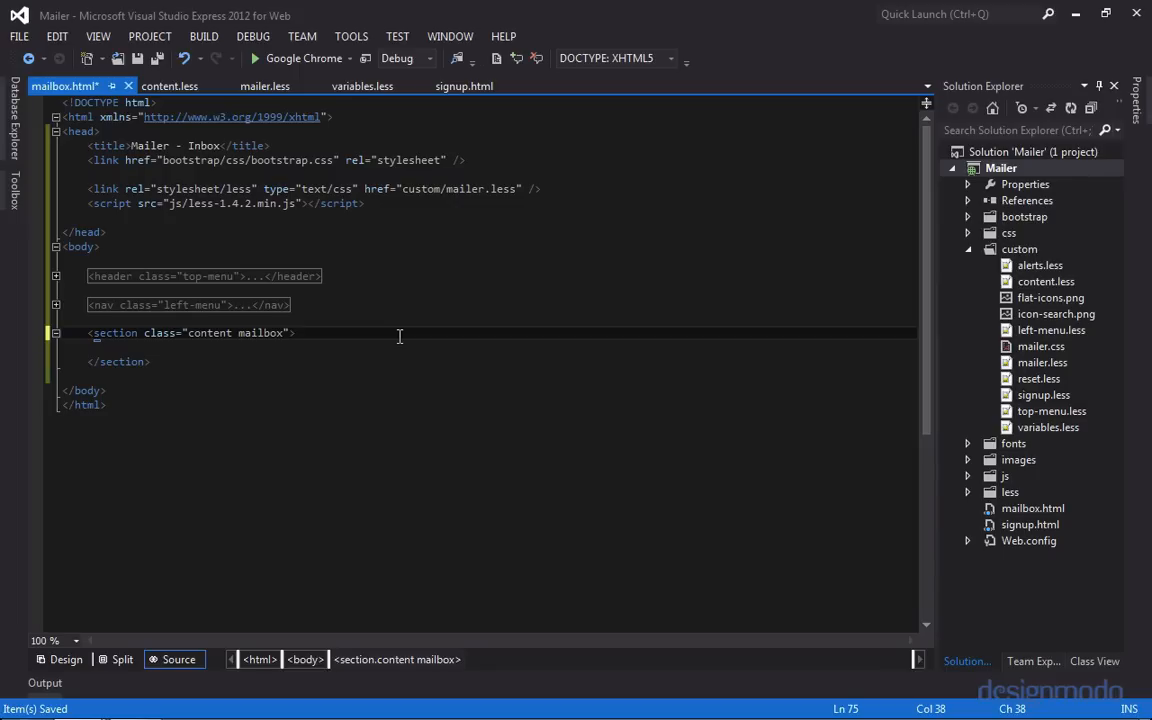
{"action": "key", "text": "Return"}
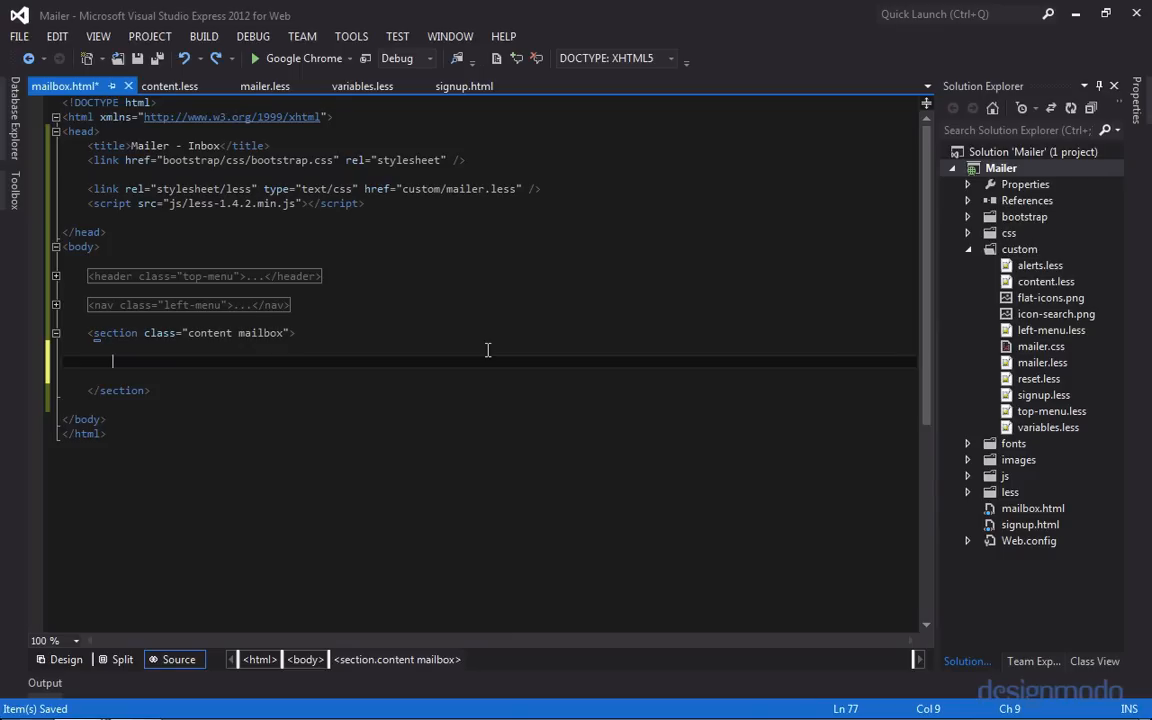
{"action": "type", "text": "<div class=\"title-bar\">"}
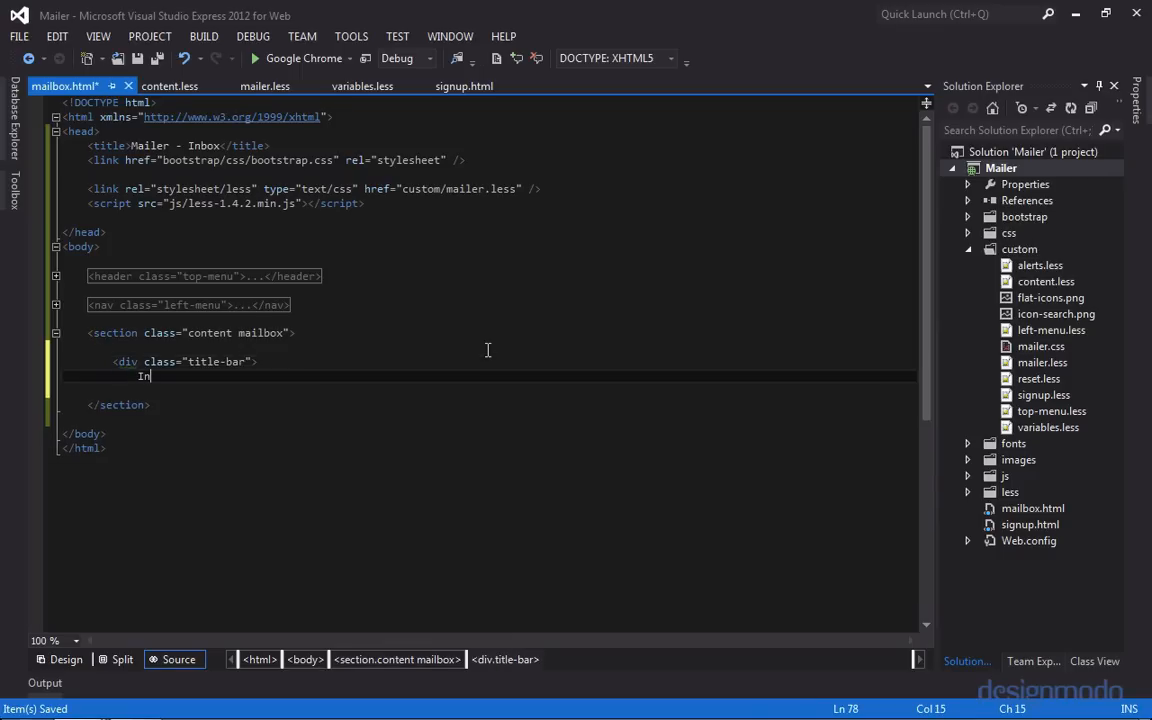
{"action": "type", "text": "box"}
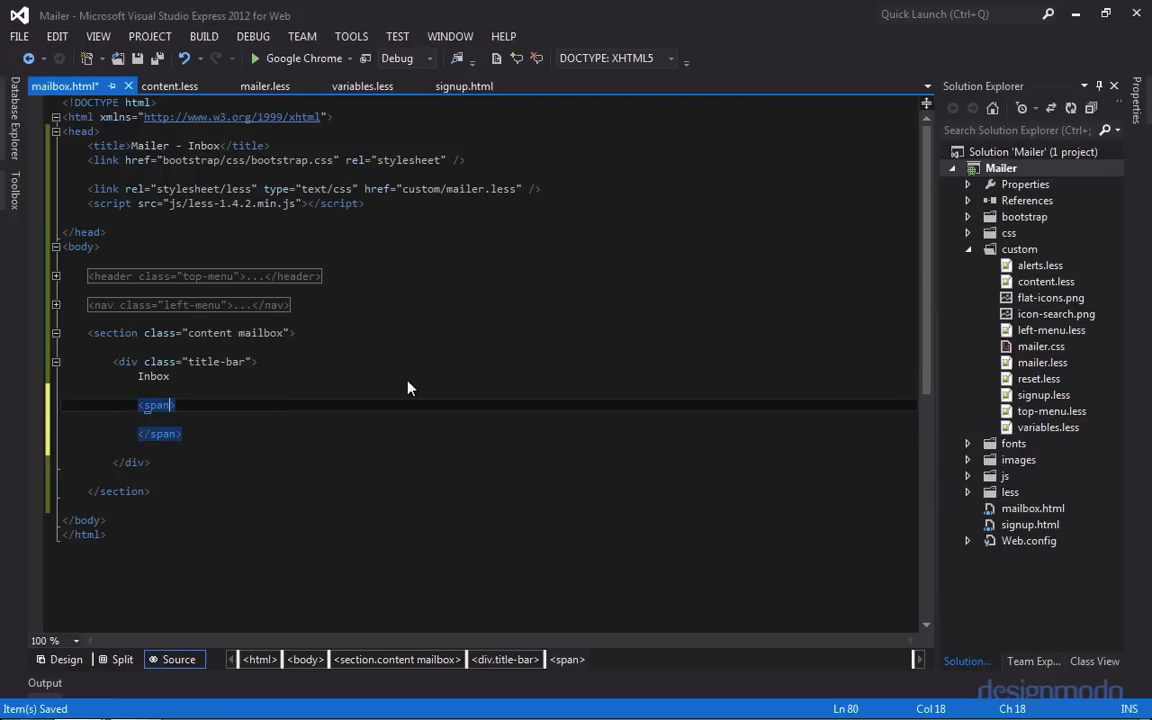
Add a span.title-settings with fui-arrow-left, '1-30 of 30' and fui-arrow-right icons
{"action": "type", "text": "class=\"title-settings\""}
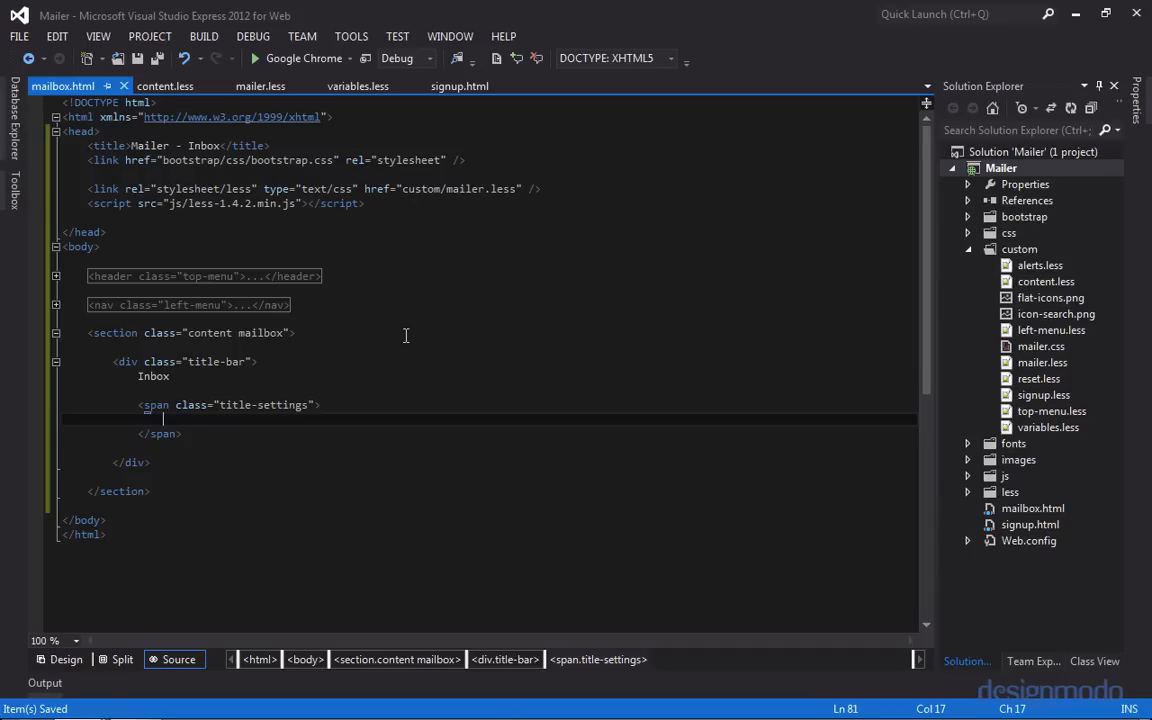
{"action": "type", "text": "<i class=\""}
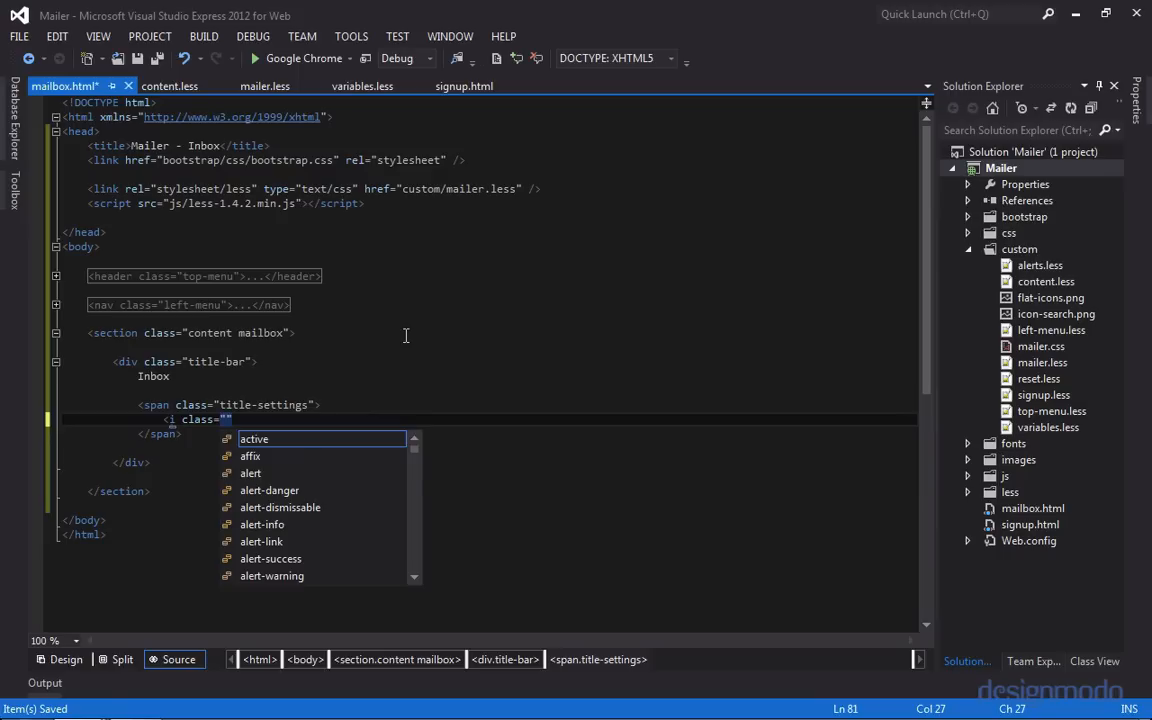
{"action": "type", "text": "fui-arrow-left"}
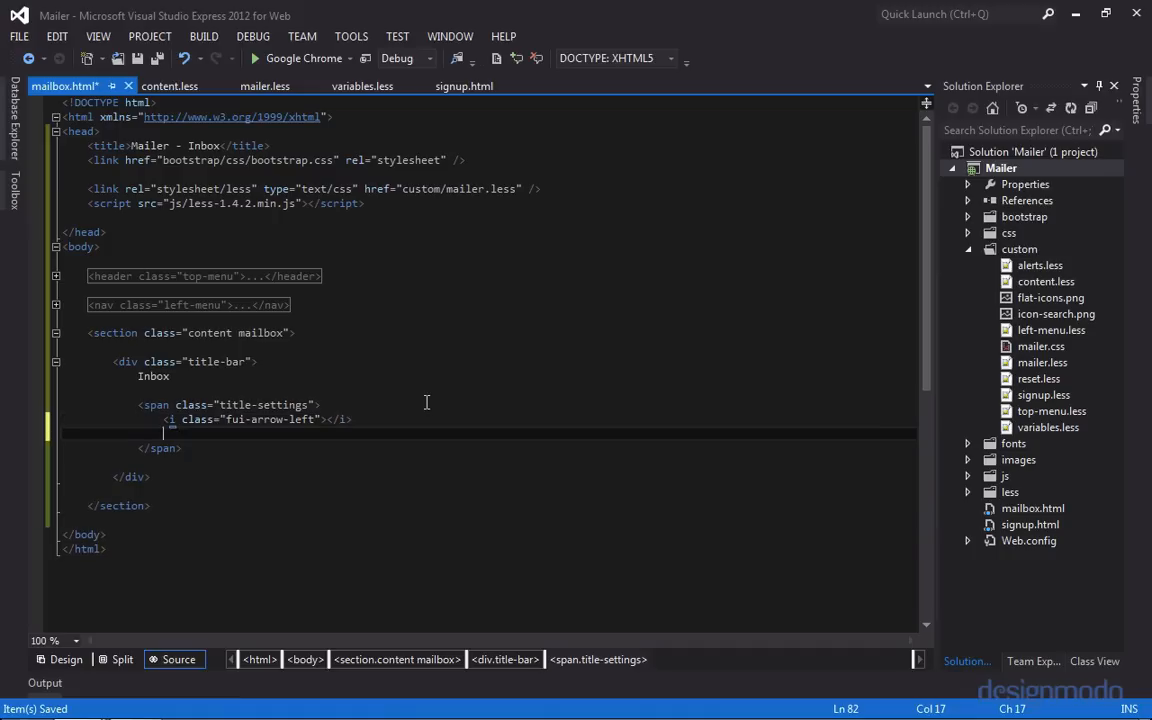
{"action": "type", "text": "1-30 of 30"}
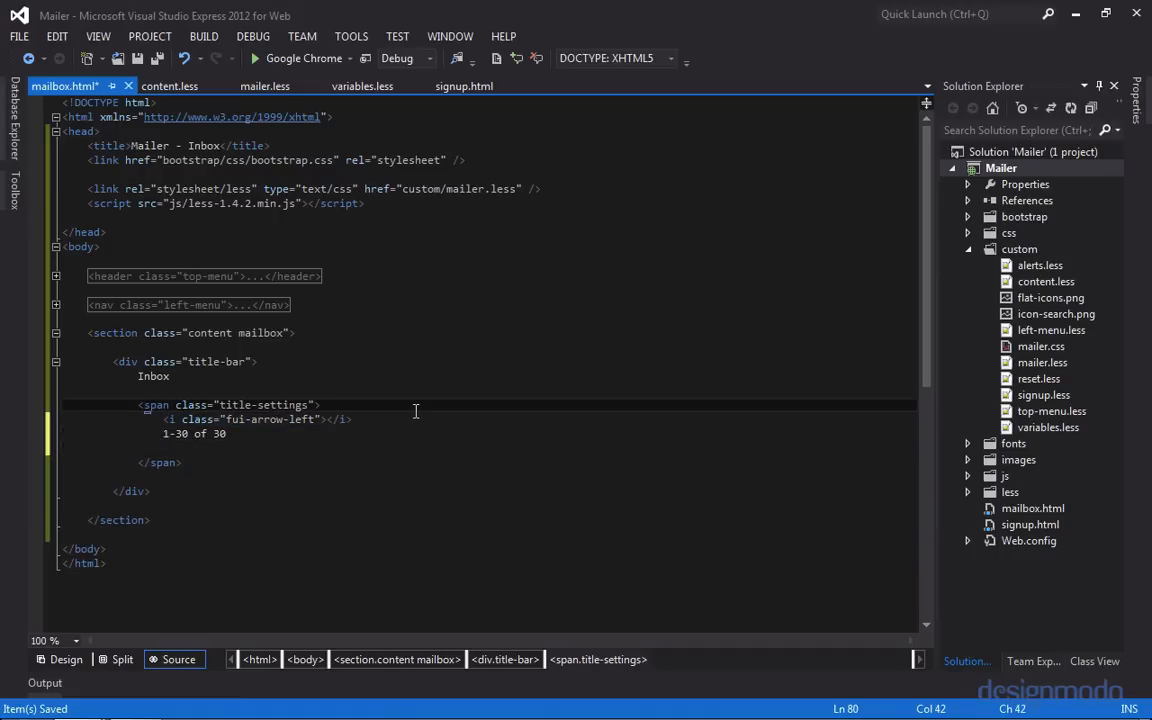
{"action": "type", "text": "<i class=\"fui-arrow-right\"></i>"}
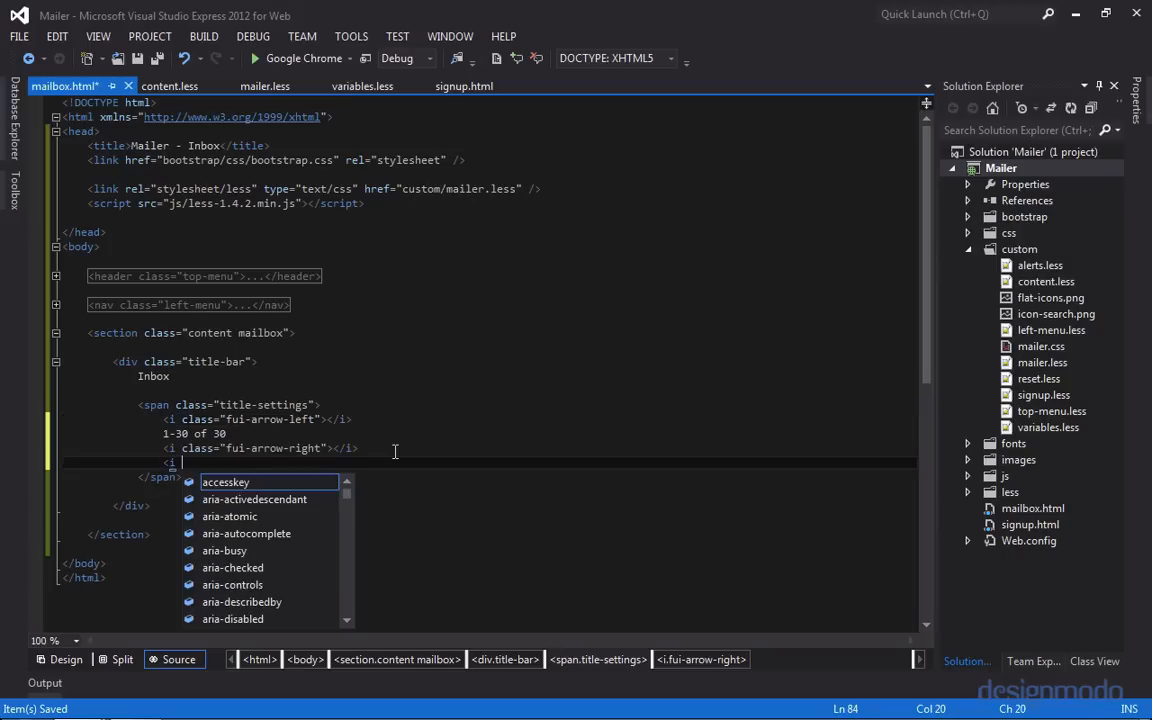
{"action": "type", "text": "class=\""}
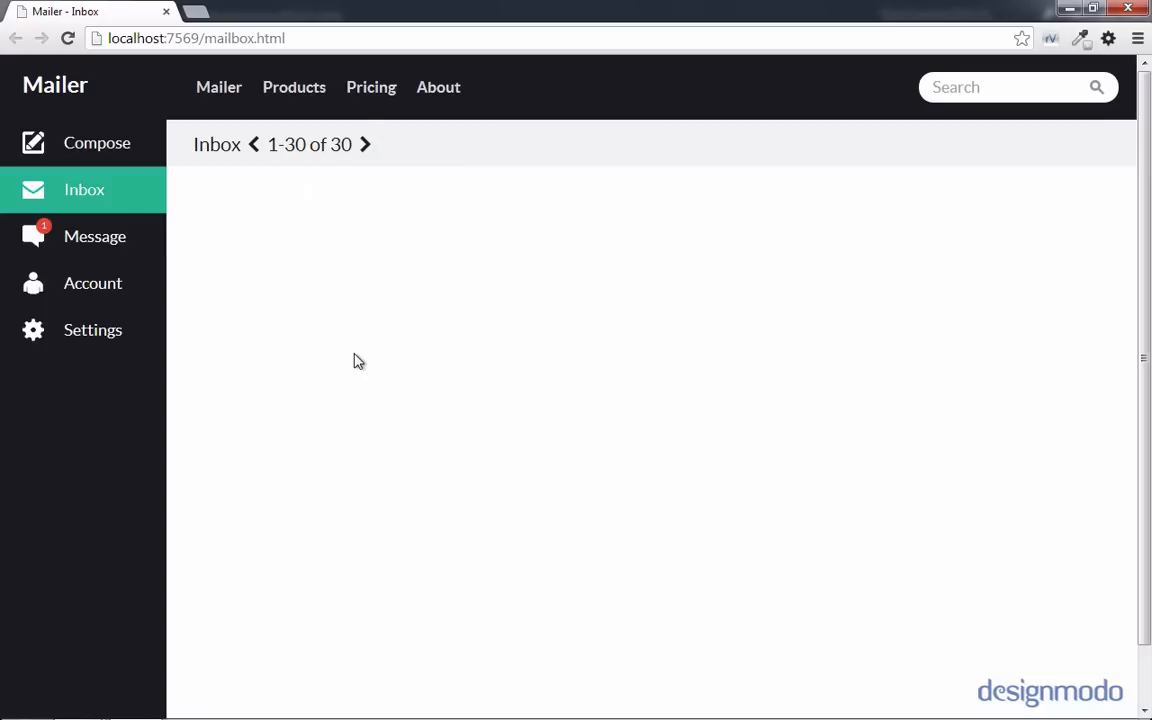
Inspect the counter in Chrome and test absolute right positioning with a 14px font size
{"action": "right_click", "coordinate": [358, 360]}
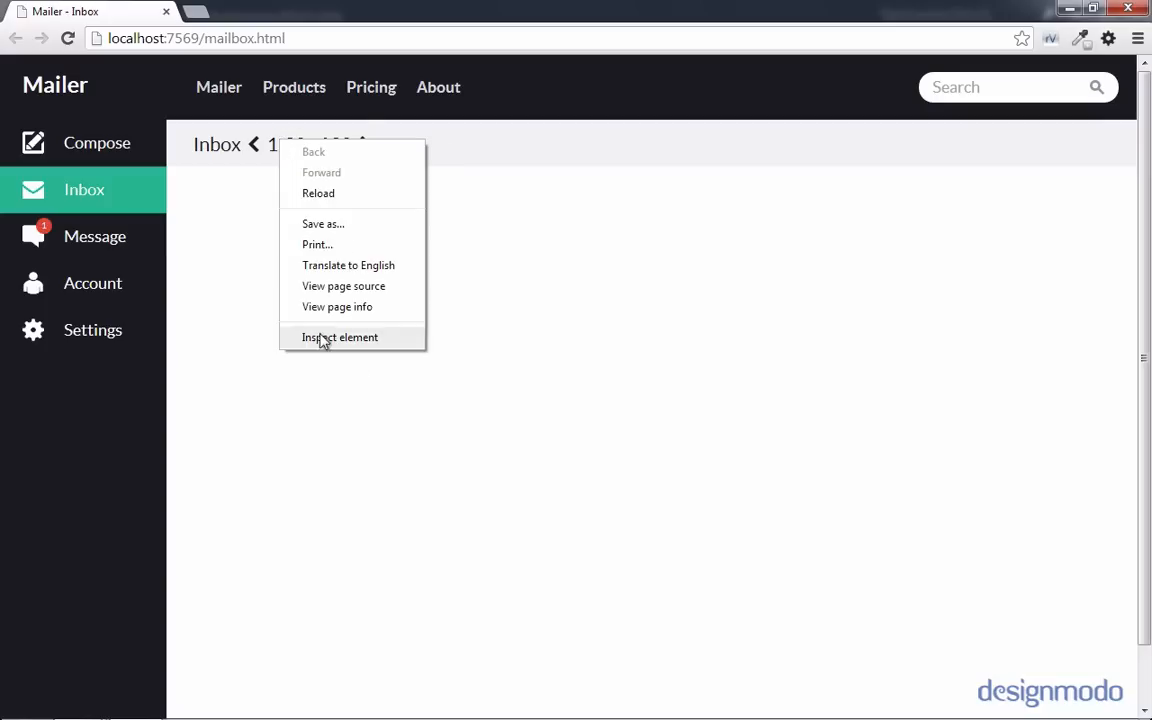
{"action": "left_click", "coordinate": [340, 337]}
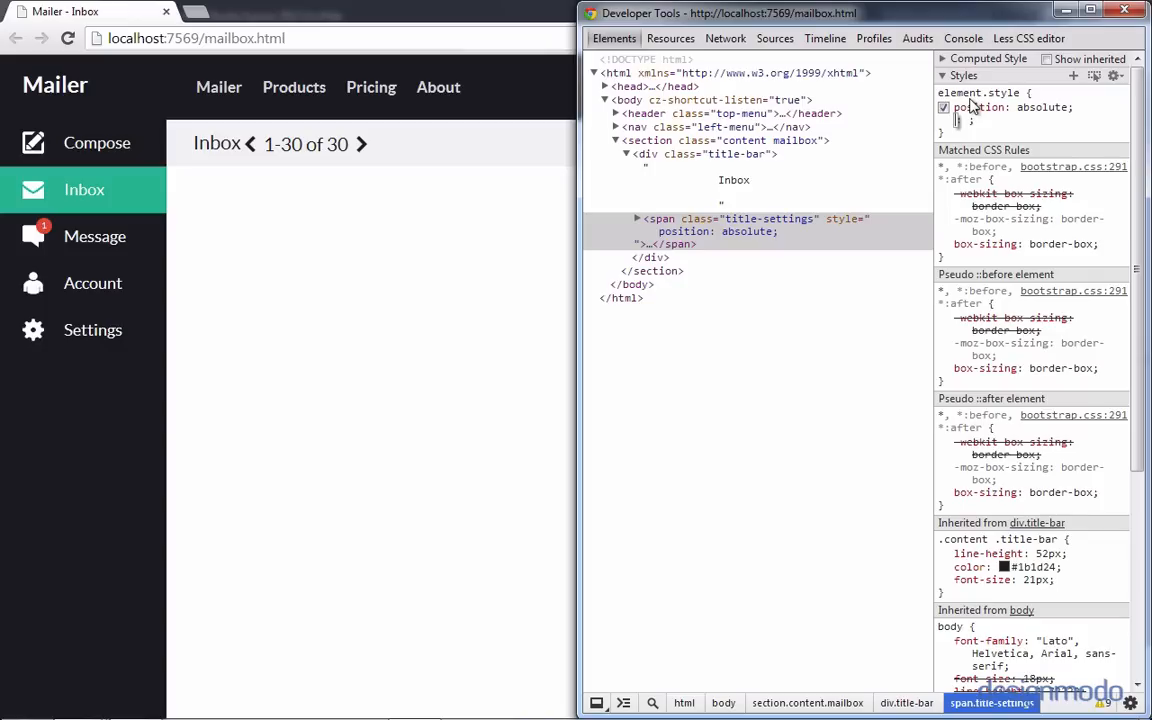
{"action": "type", "text": "right: 25px;"}
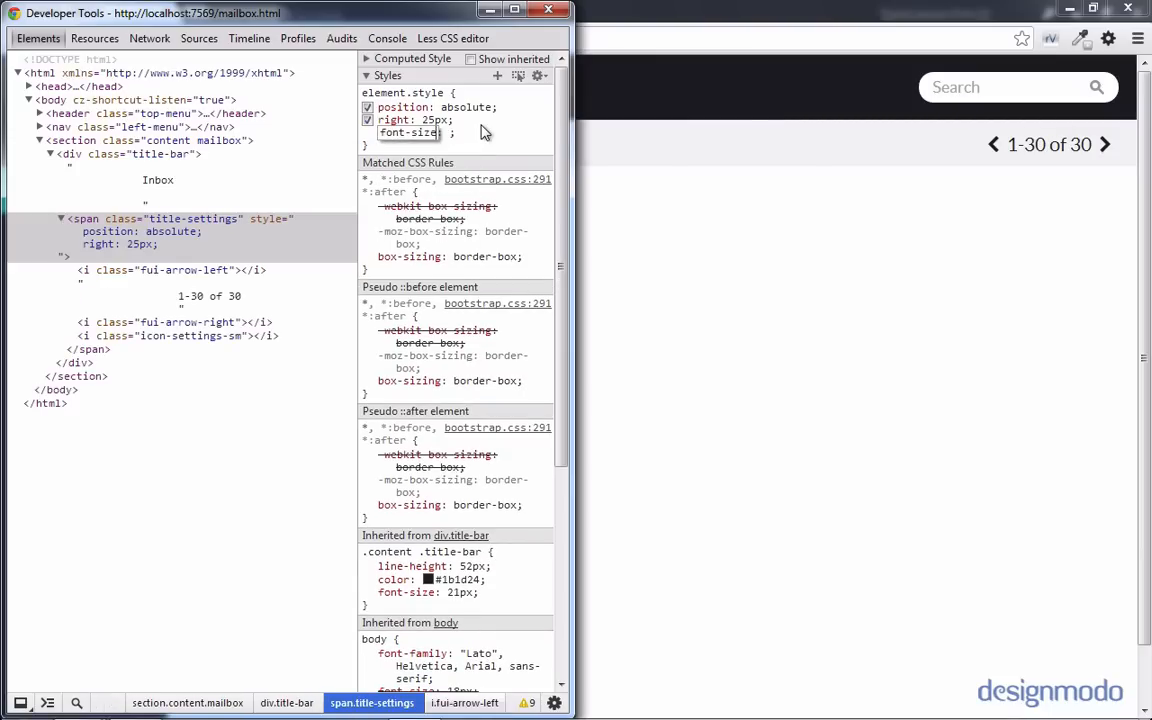
{"action": "type", "text": "14px;"}
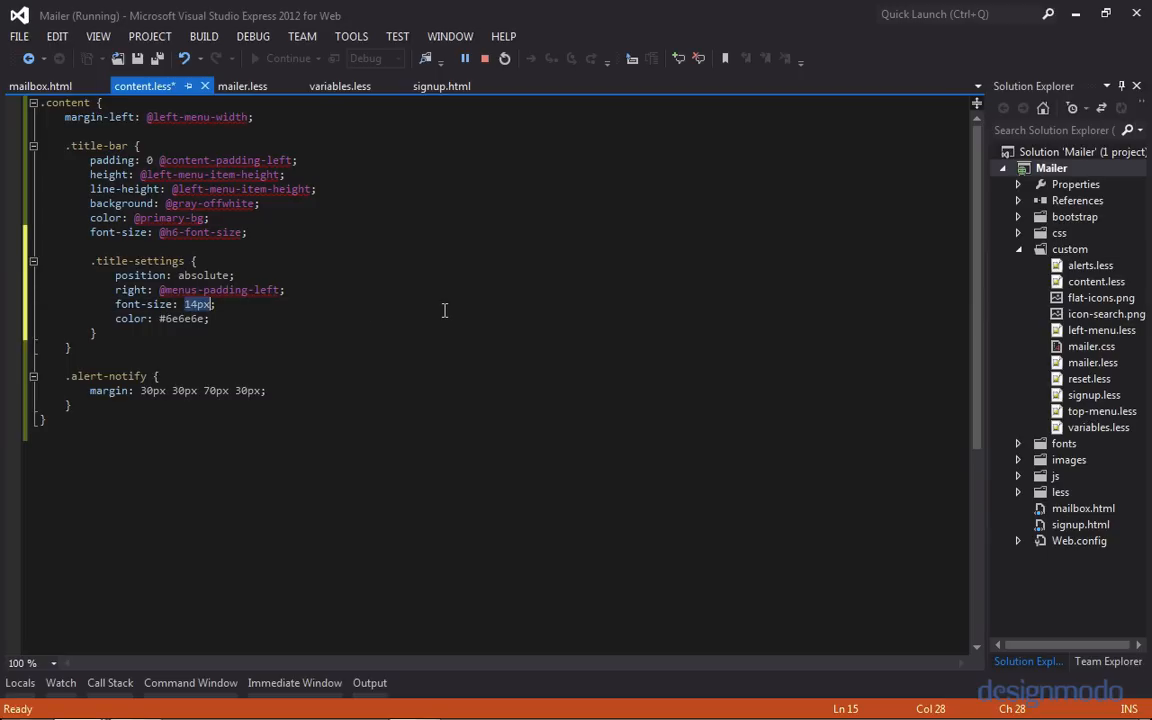
{"action": "type", "text": "@small-font"}
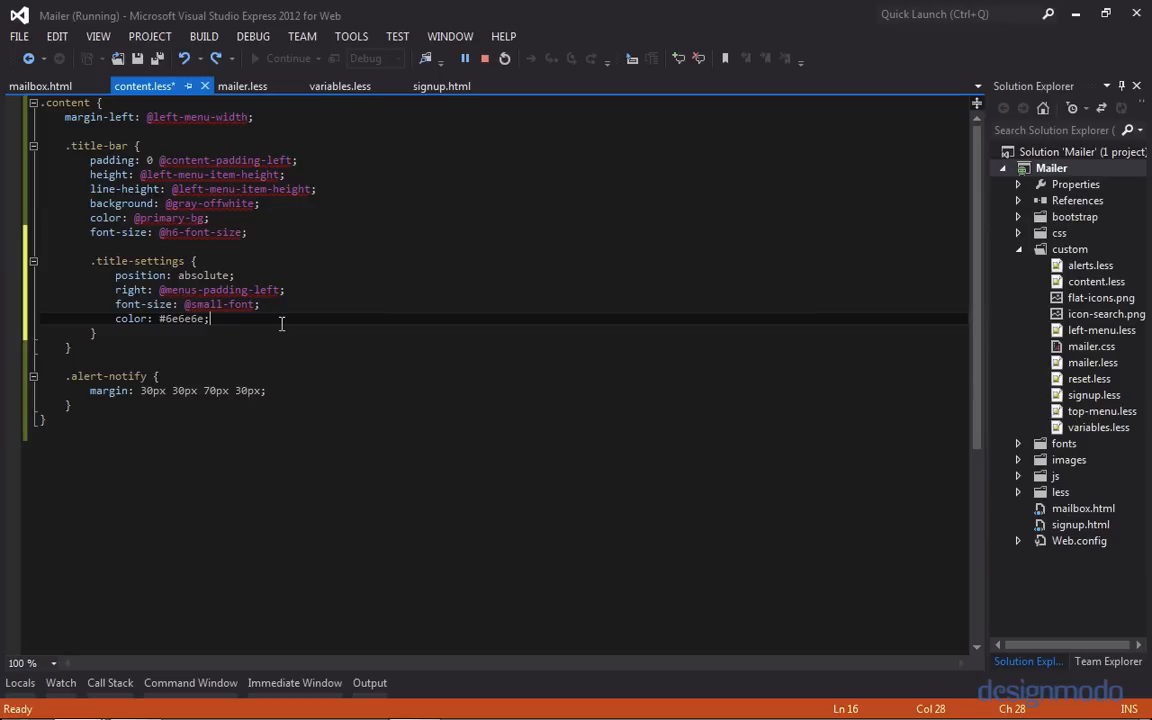
{"action": "type", "text": "@gray-dark"}
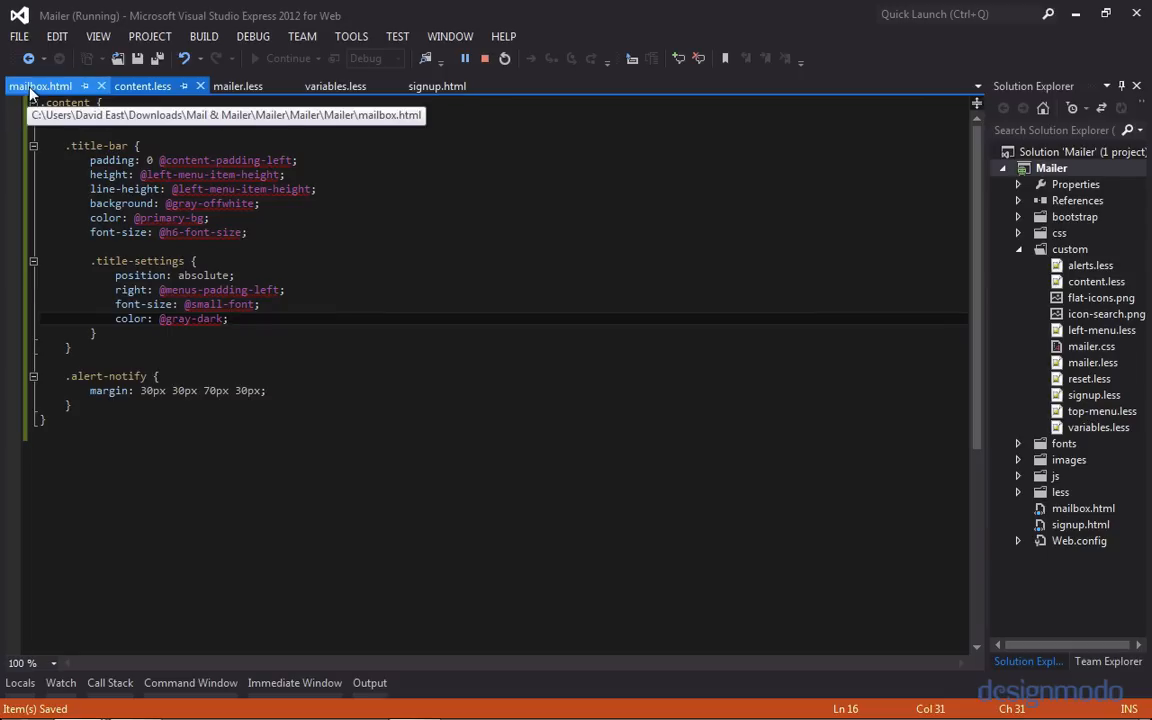
{"action": "left_click", "coordinate": [40, 85]}
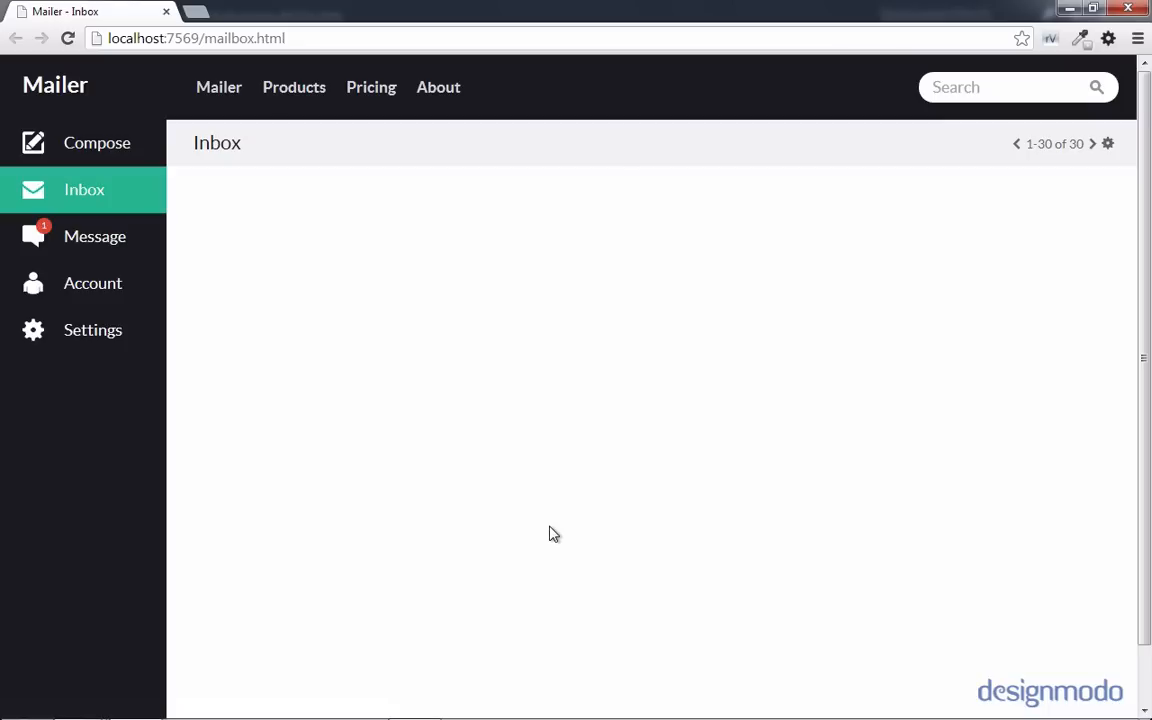
{"action": "mouse_move", "coordinate": [724, 272]}
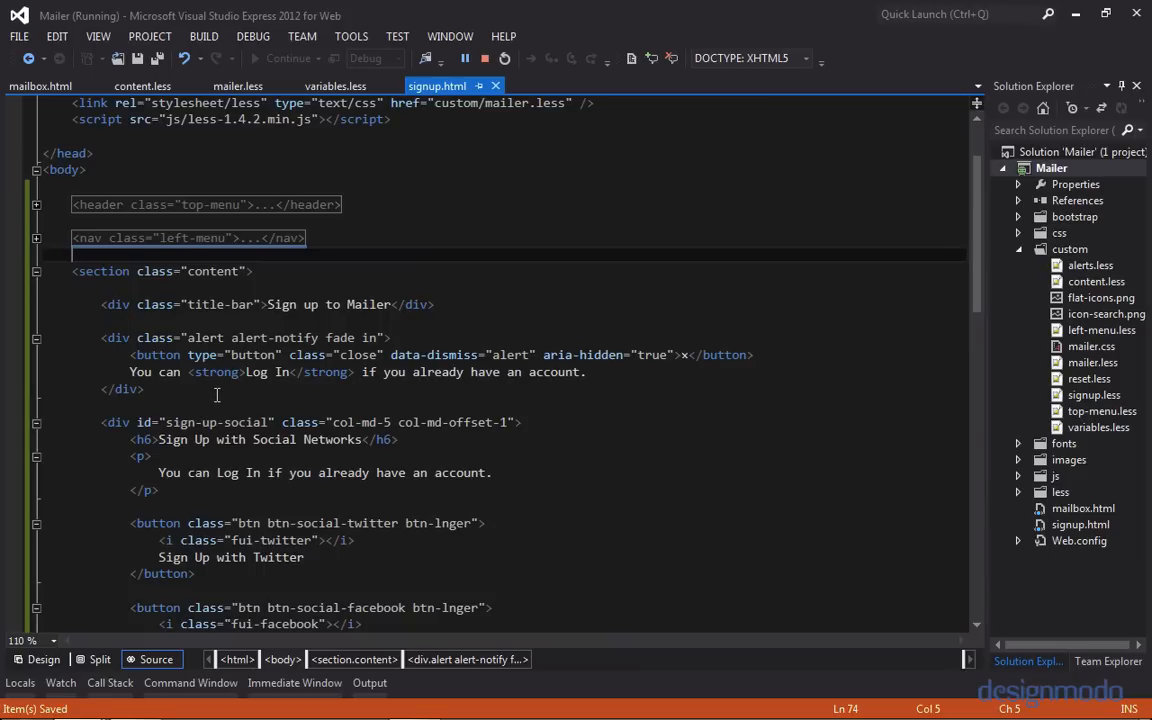
Reuse signup.html's alert markup for a junk-folder spam notice above a mailbox-table
{"action": "left_click", "coordinate": [40, 85]}
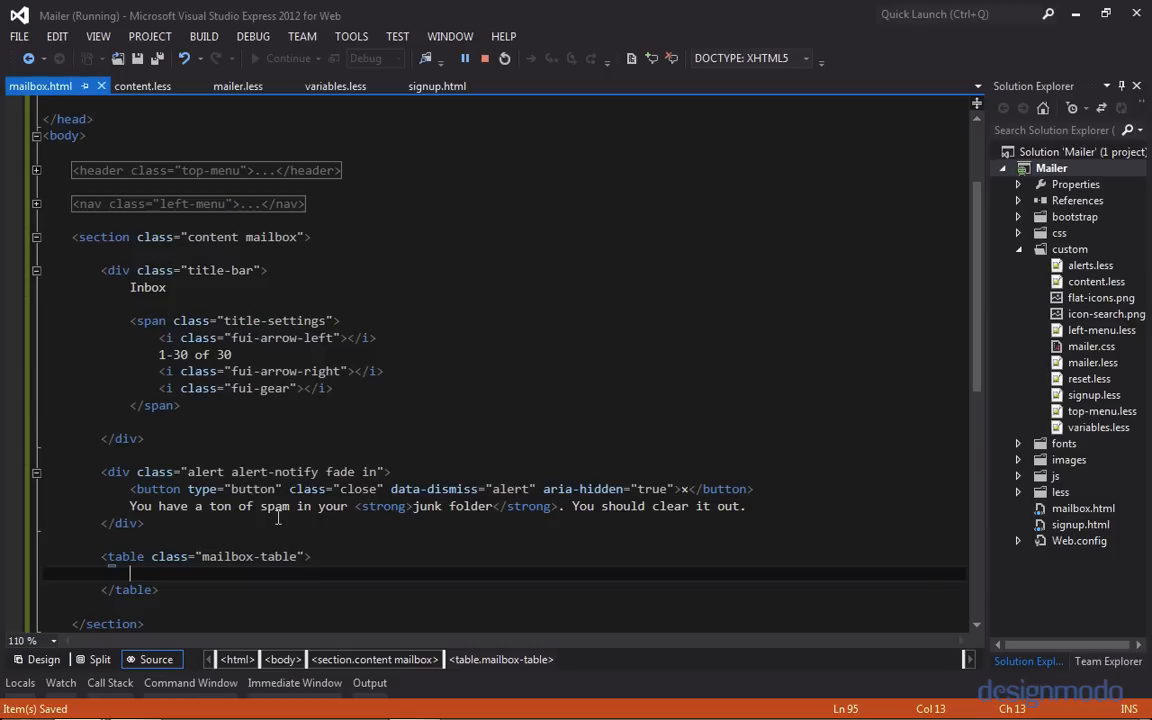
Add a header row (checkbox, From, Title, Date) and a Twitter body row with checkbox inputs
{"action": "type", "text": "<thead></thead>"}
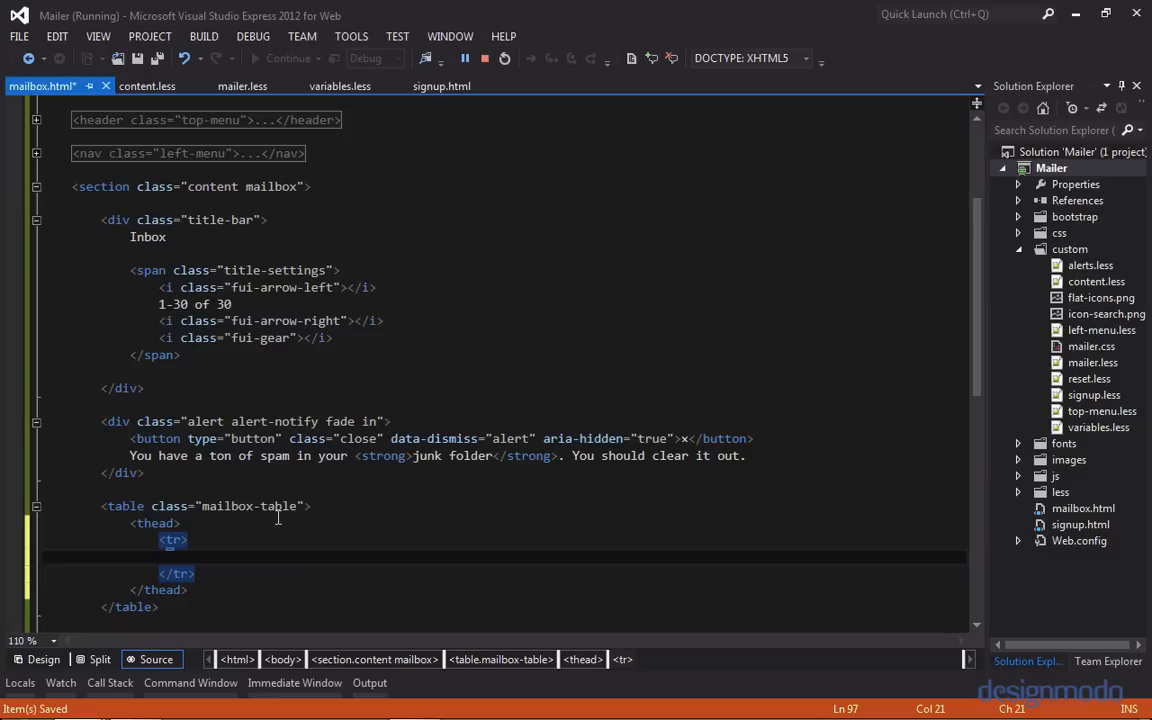
{"action": "type", "text": "<th>"}
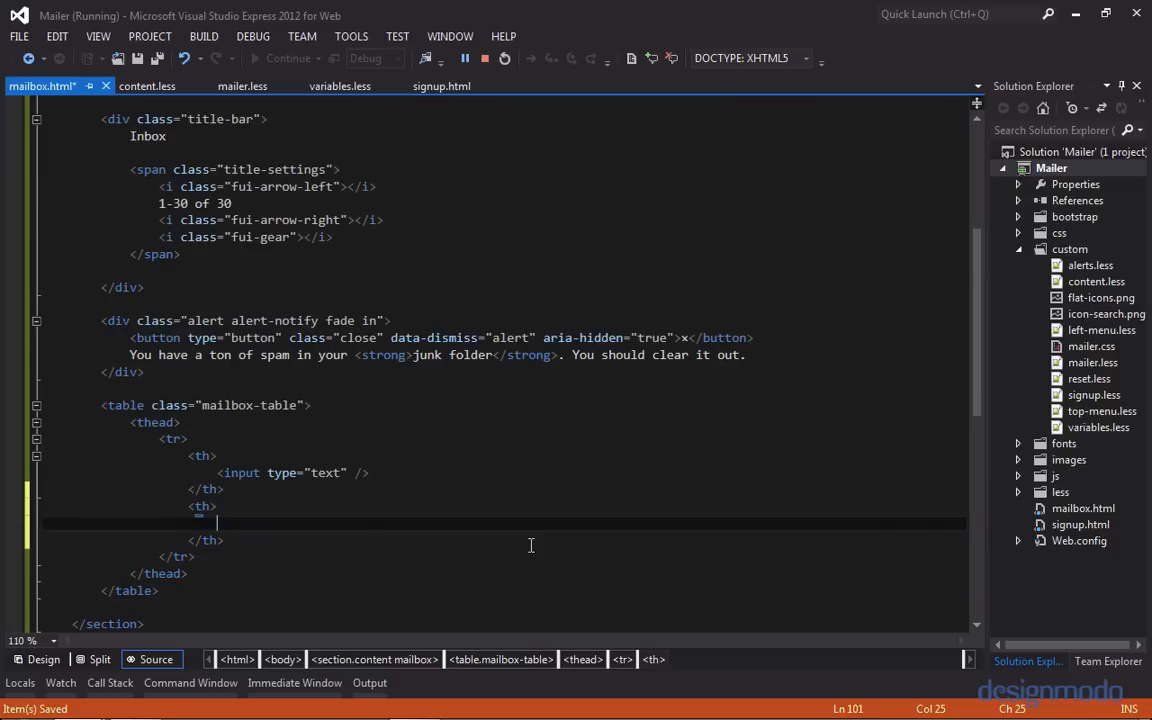
{"action": "type", "text": "From"}
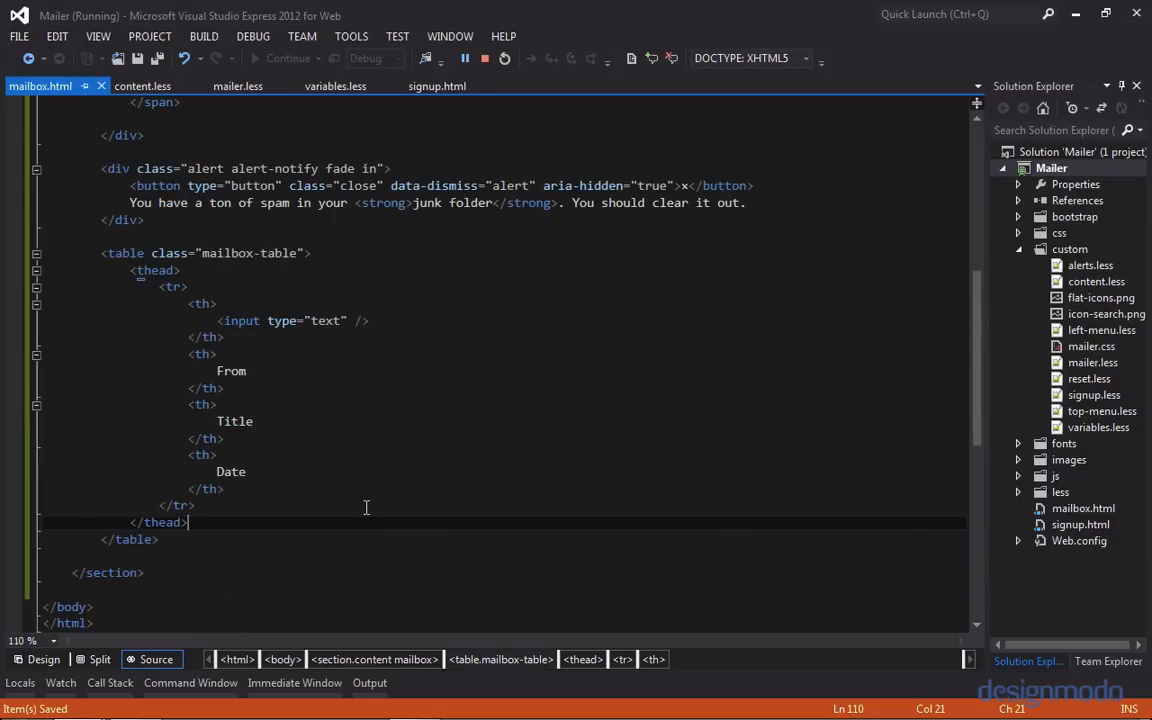
{"action": "type", "text": "<tbody>"}
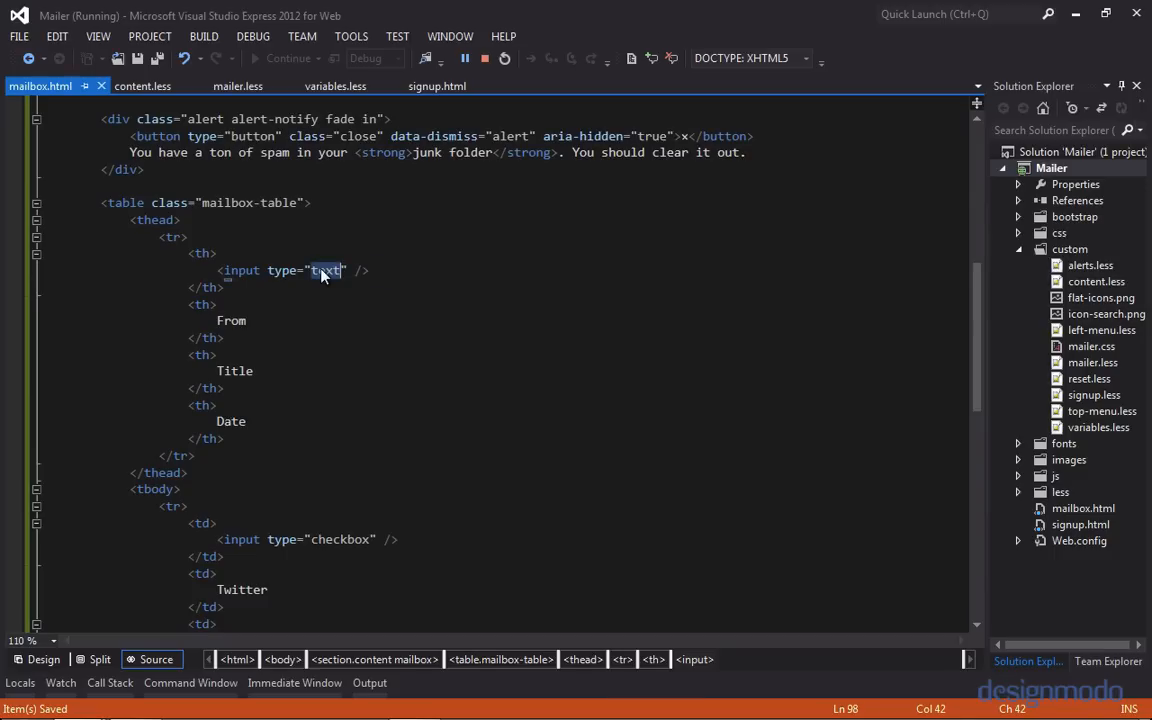
{"action": "type", "text": "checkbo"}
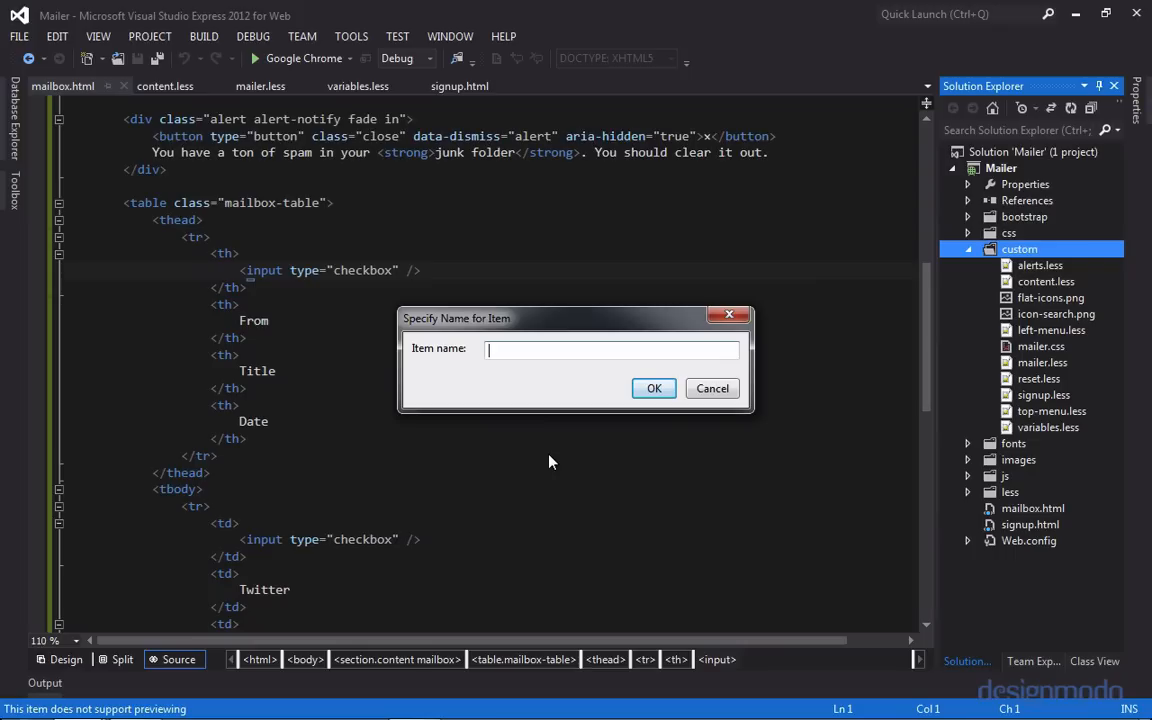
Create mailbox-table.less with grey cell text, 2px solid borders, 24px padding, and import it in mailer.less
{"action": "type", "text": "mailbox-tab"}
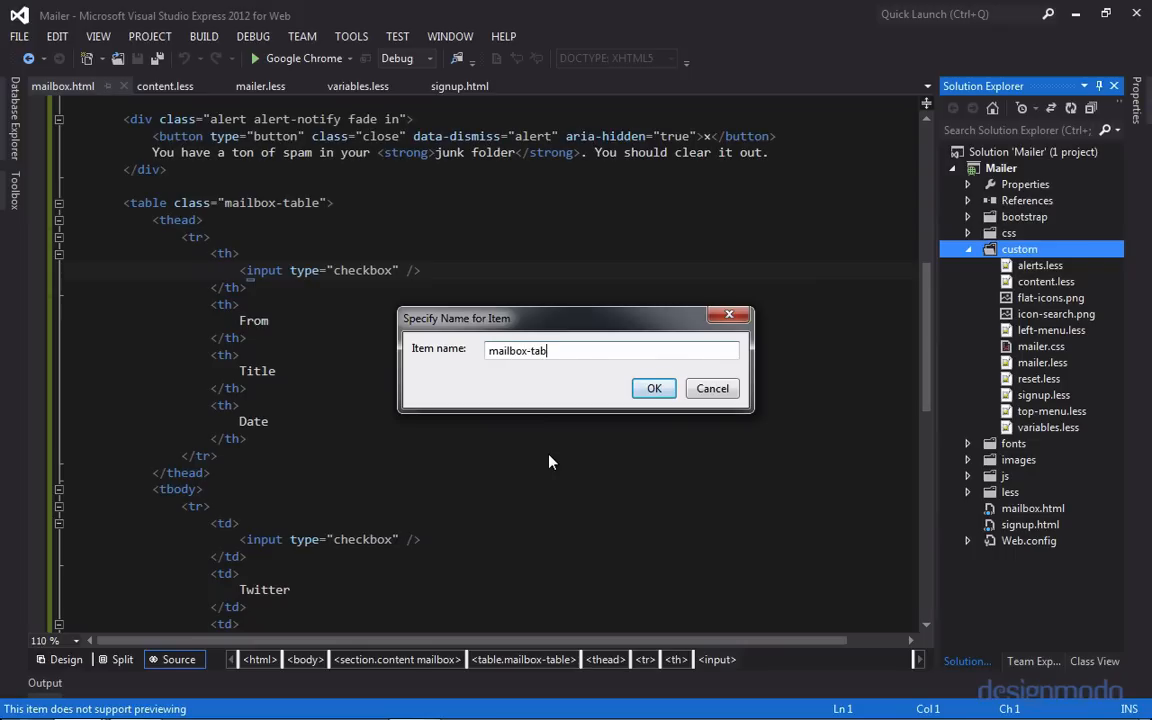
{"action": "left_click", "coordinate": [654, 388]}
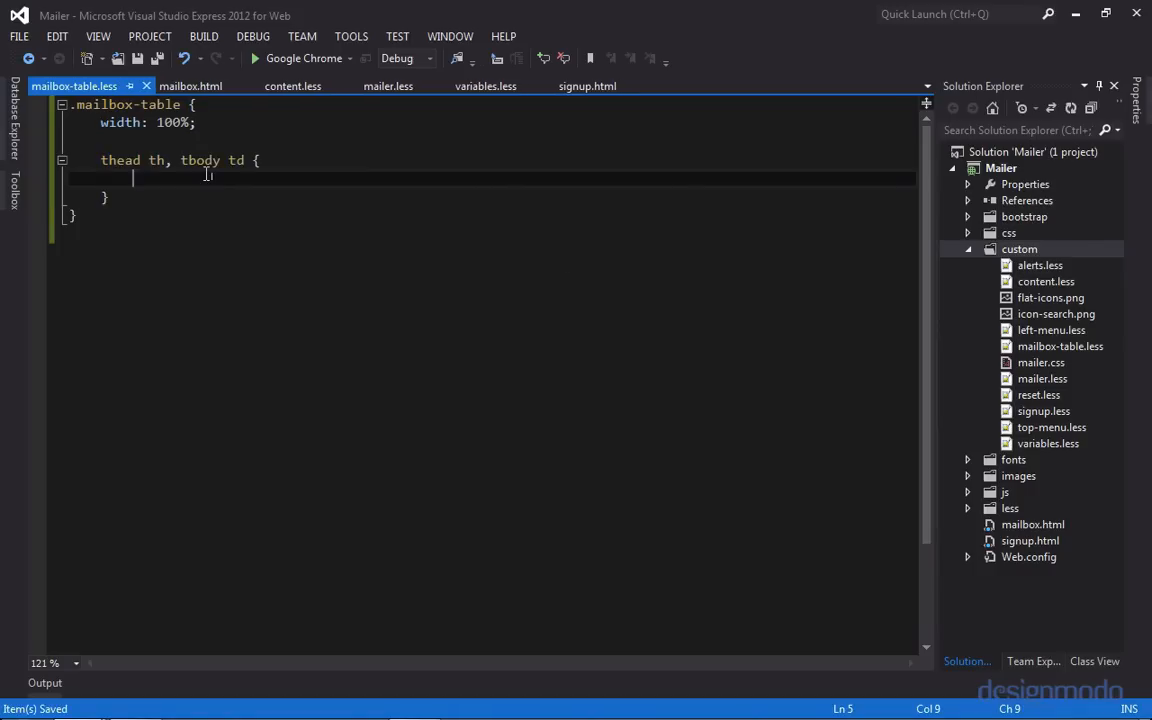
{"action": "type", "text": "color: @gray-dark;"}
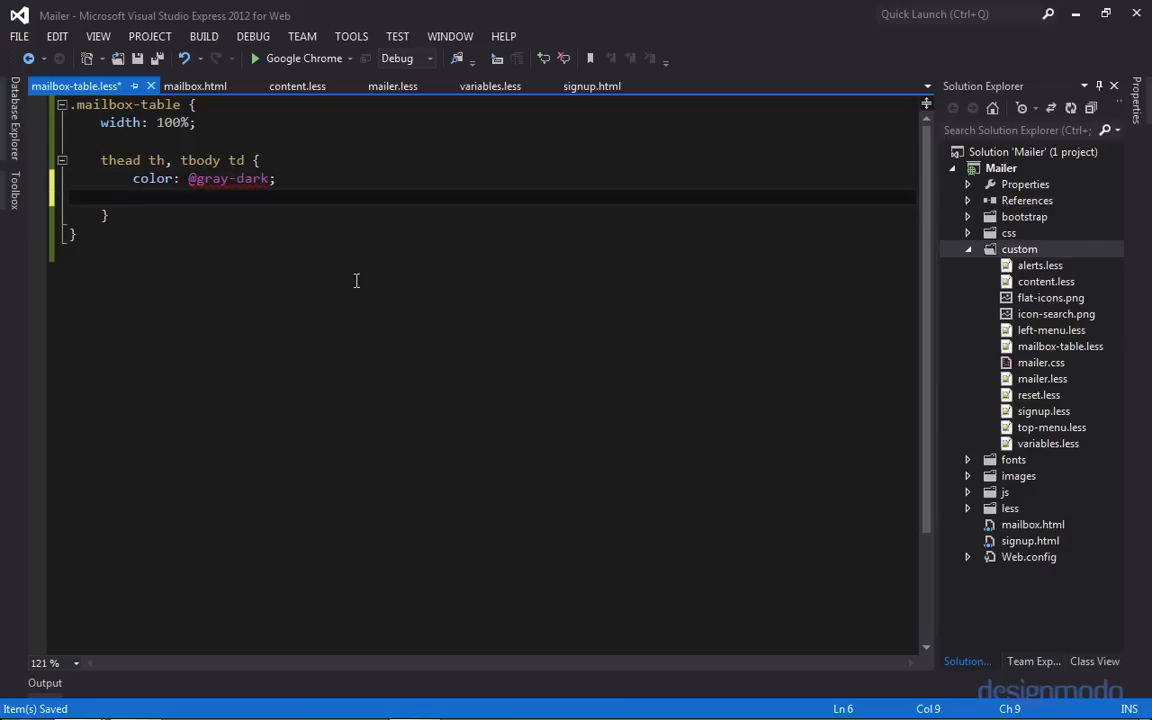
{"action": "type", "text": "border: 2"}
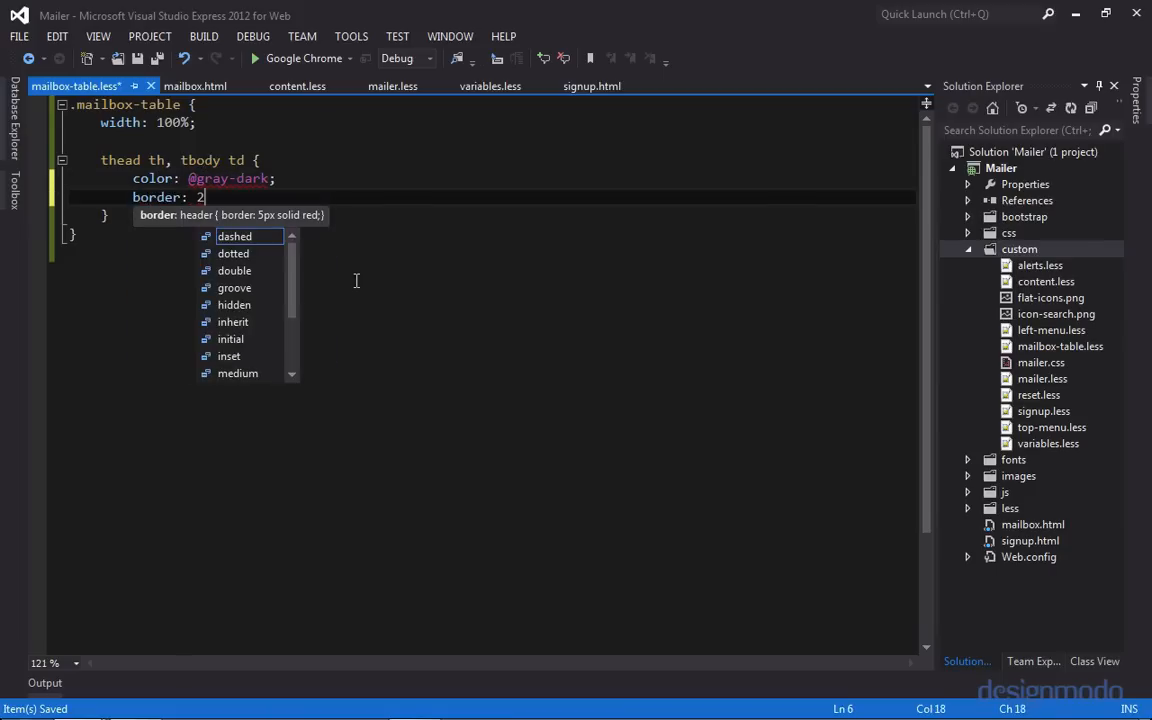
{"action": "type", "text": "px solid"}
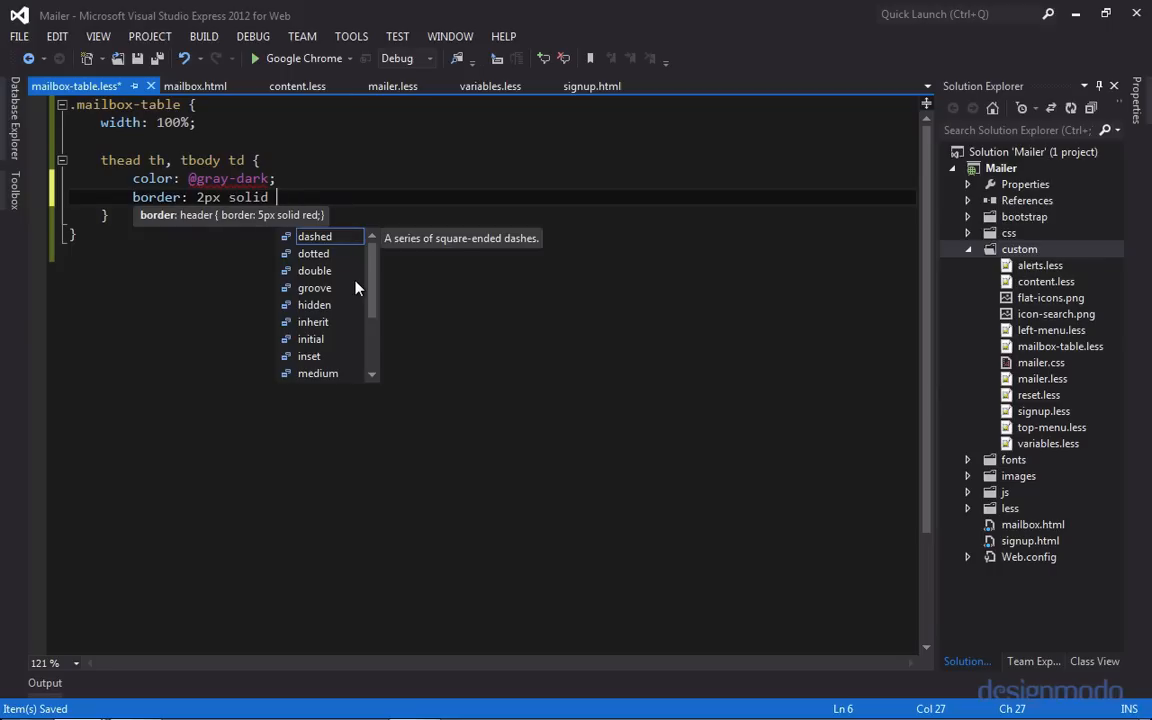
{"action": "type", "text": "@gray-offwhite;"}
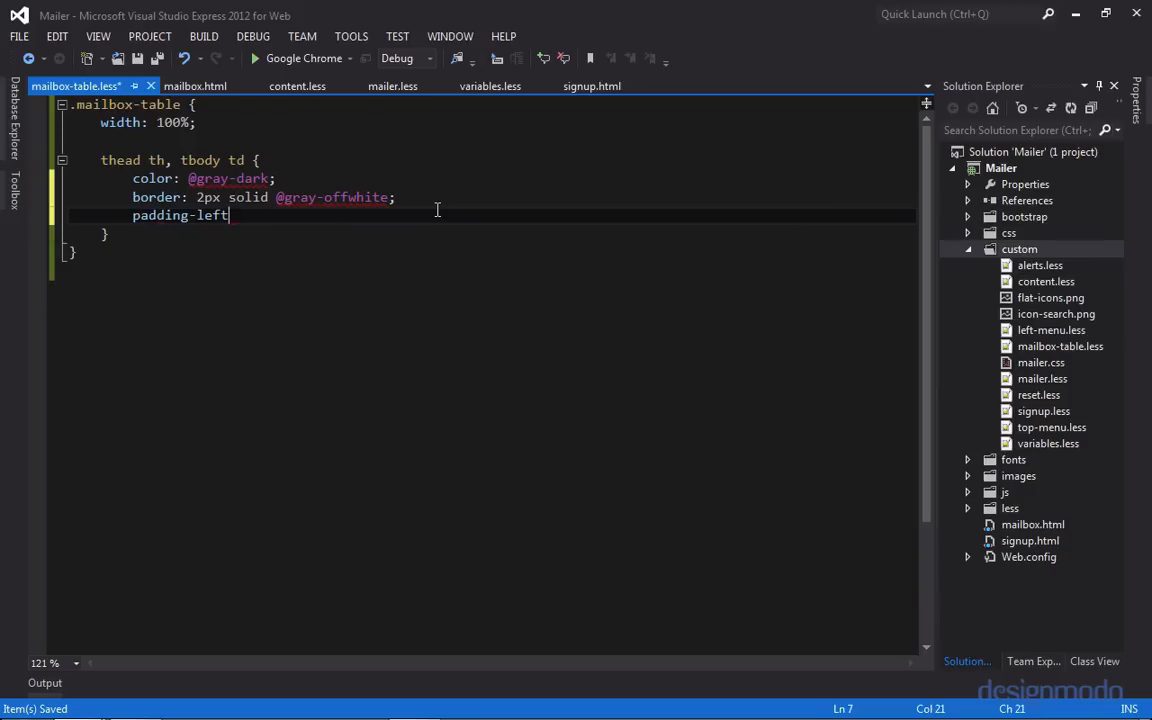
{"action": "type", "text": ": 24px;"}
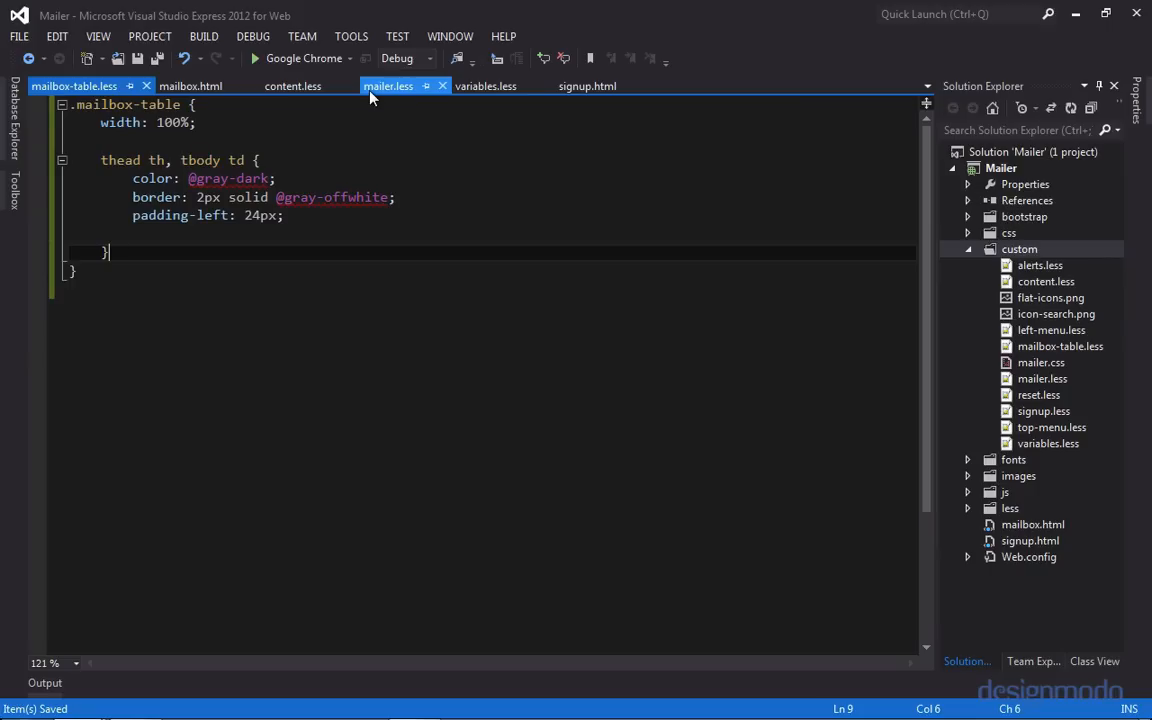
{"action": "left_click", "coordinate": [387, 85]}
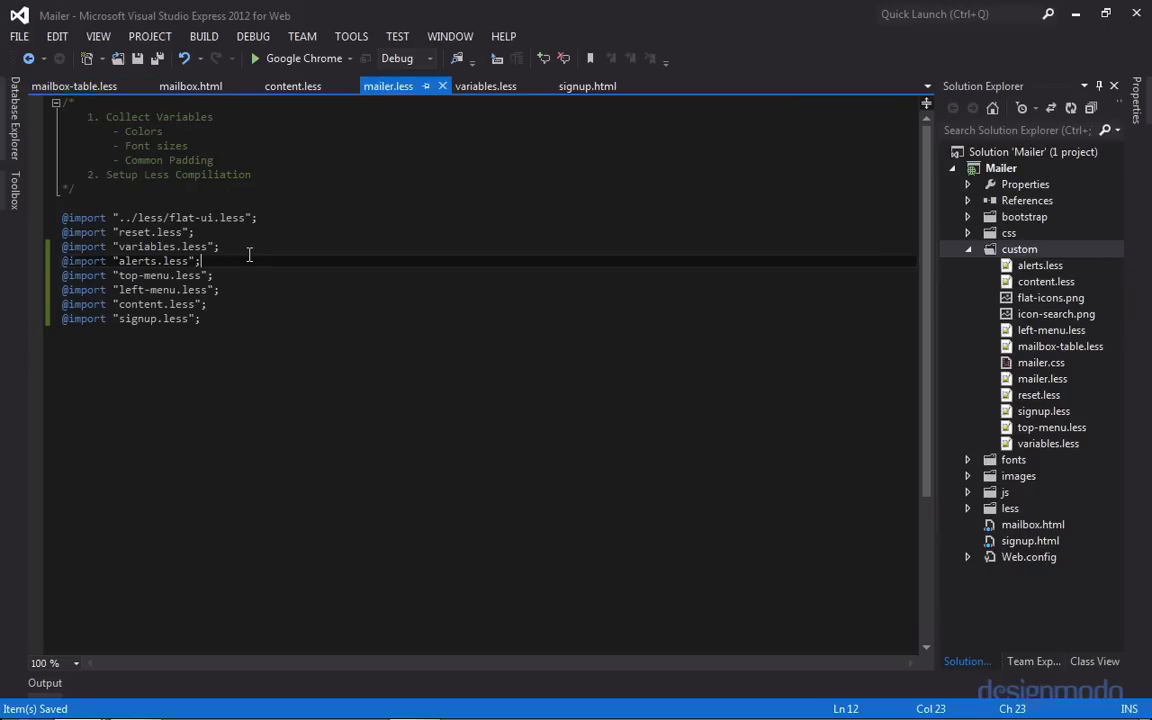
{"action": "type", "text": "mailbox.html"}
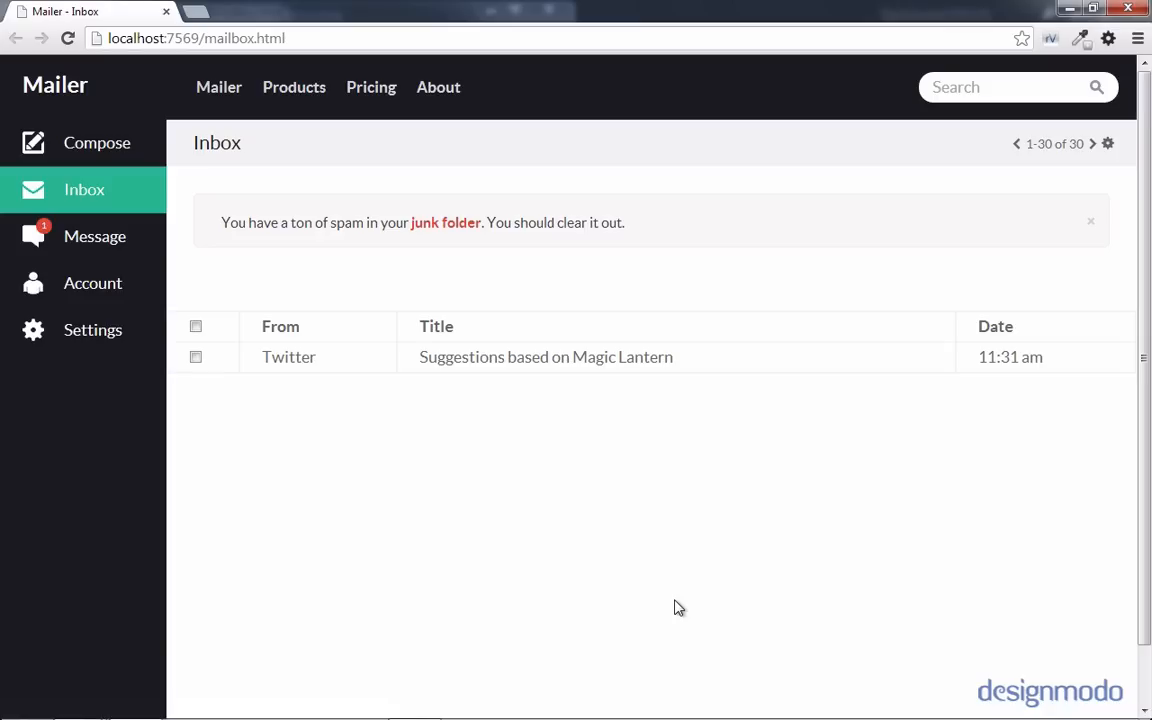
{"action": "mouse_move", "coordinate": [677, 606]}
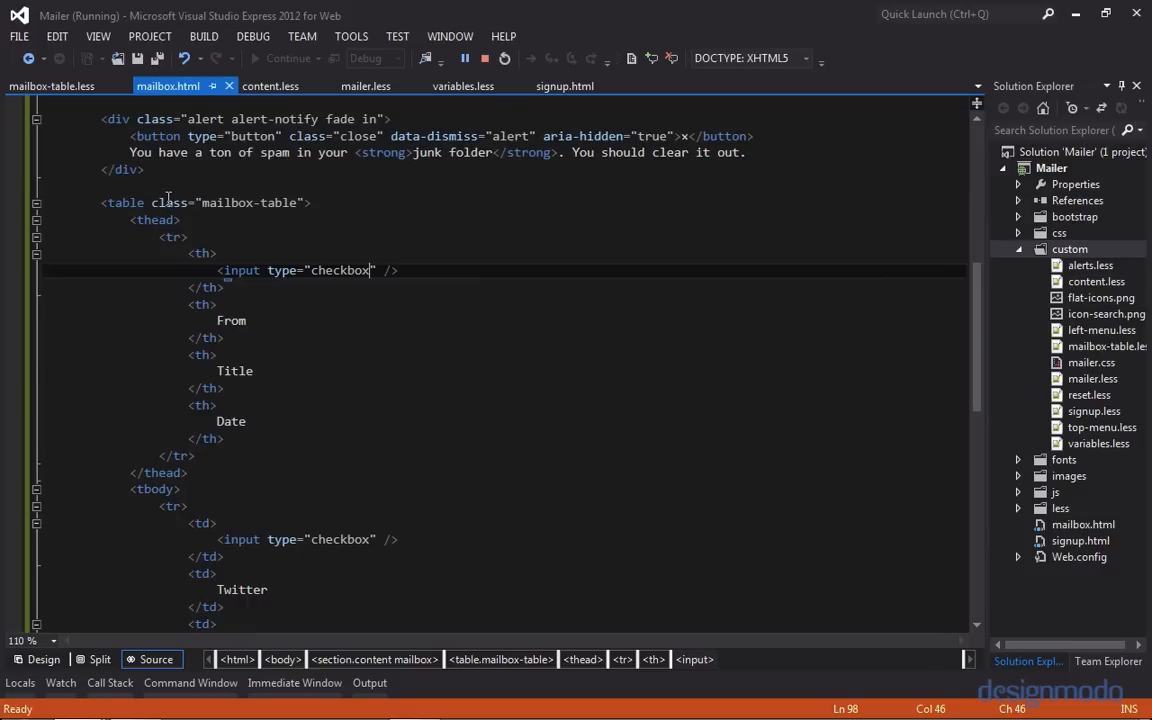
{"action": "mouse_move", "coordinate": [180, 190]}
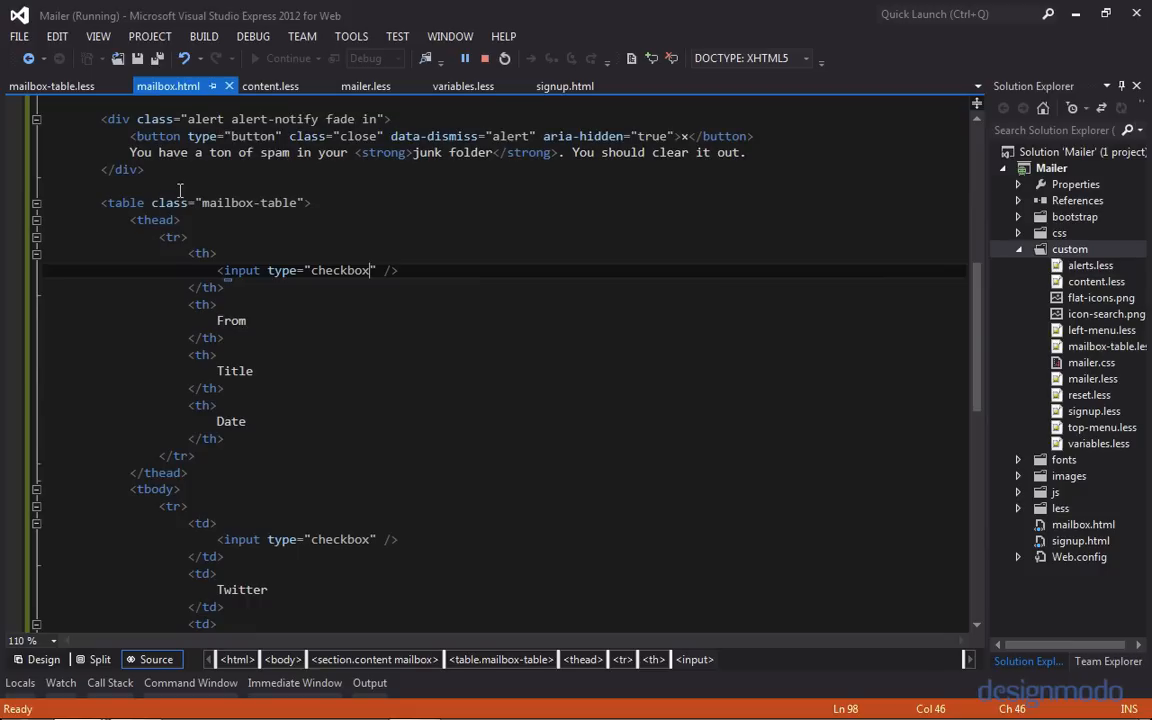
Wrap the table in div.wrap and give .wrap padding 0 30px in content.less
{"action": "left_click", "coordinate": [36, 203]}
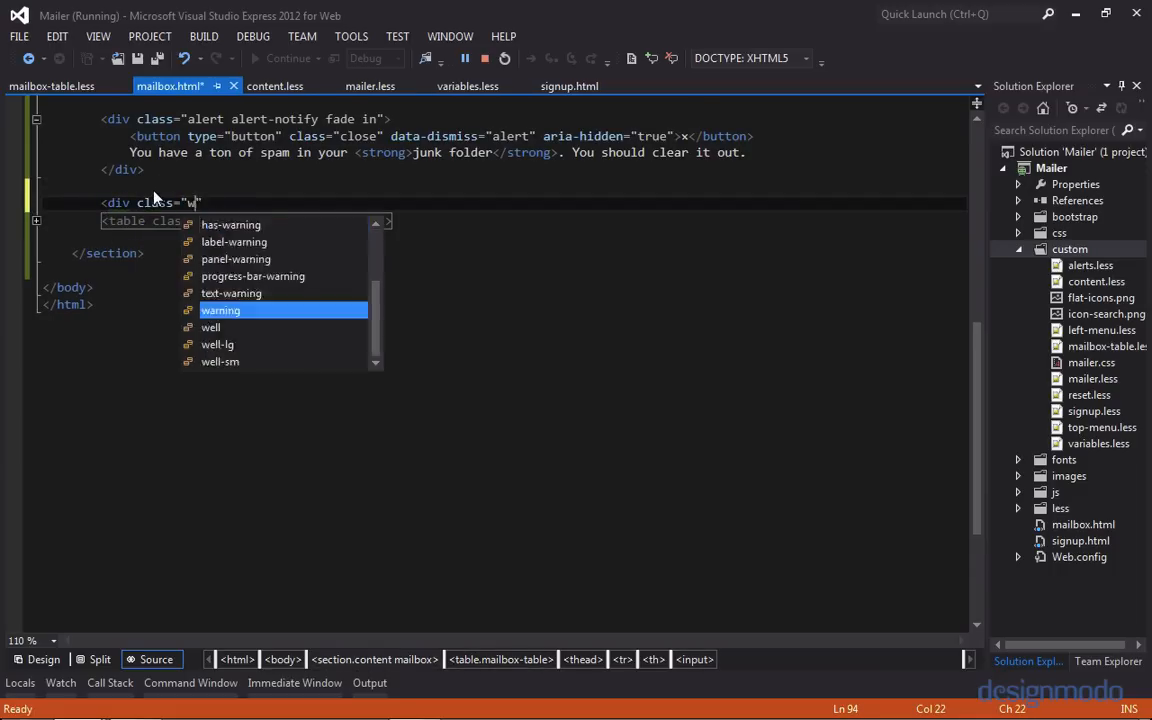
{"action": "type", "text": "rap"}
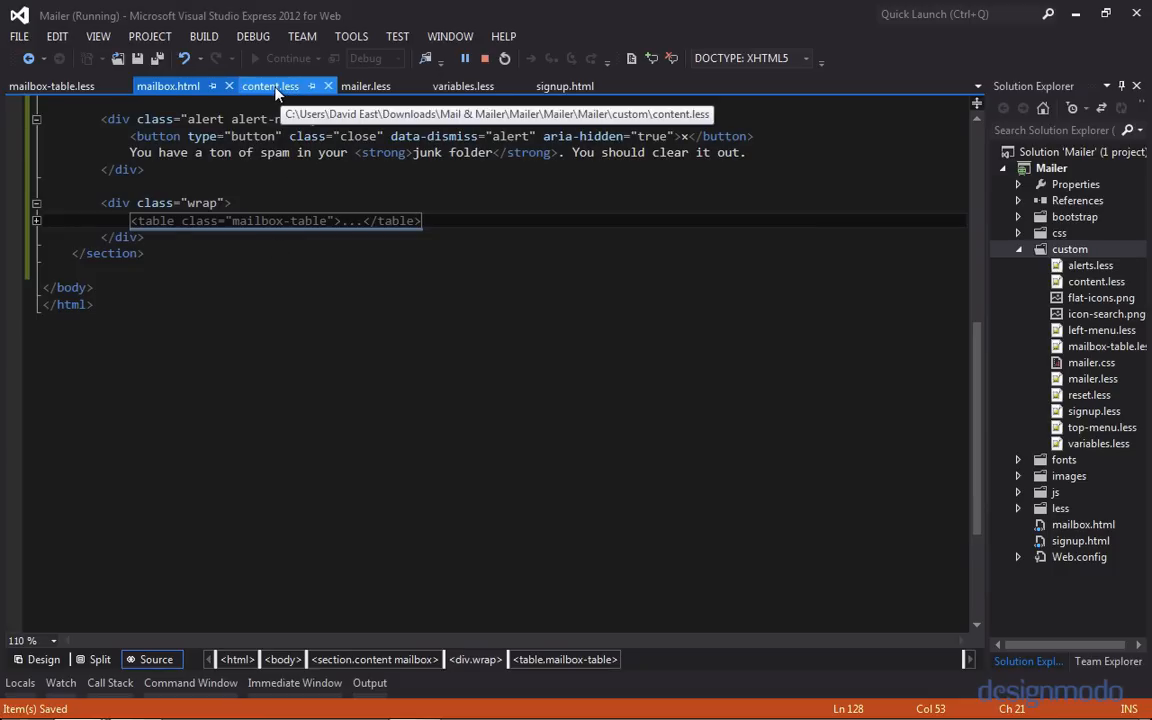
{"action": "left_click", "coordinate": [270, 85]}
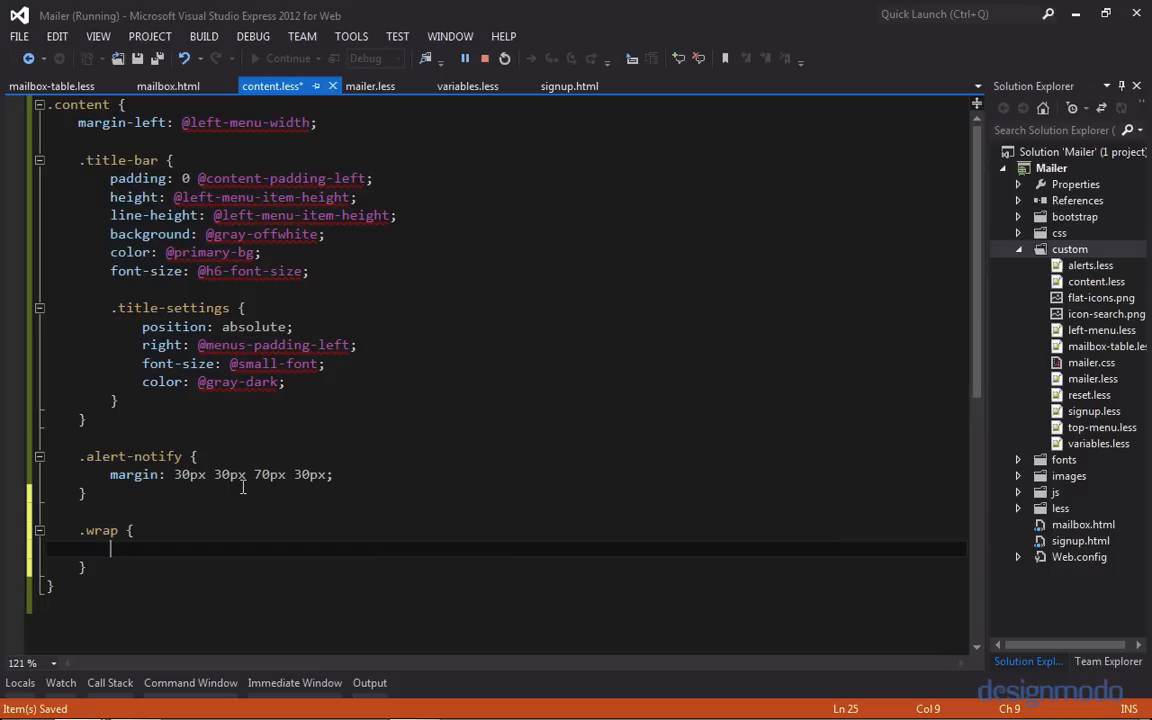
{"action": "type", "text": "padding: 0 30px;"}
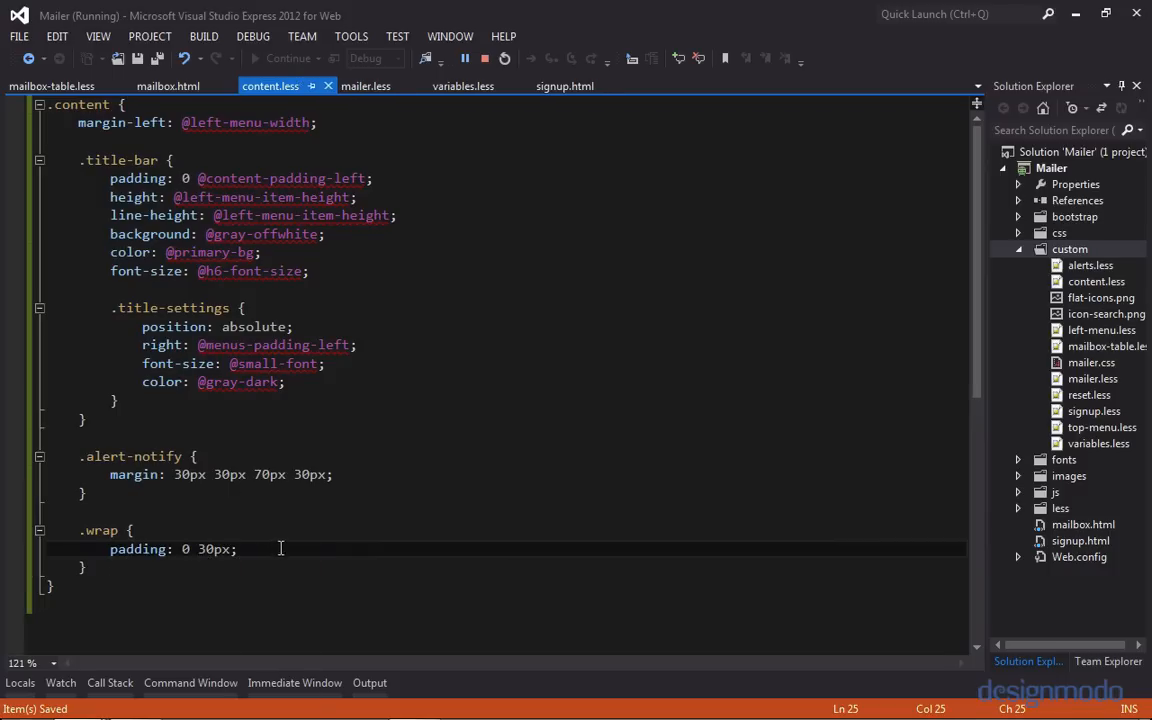
{"action": "double_click", "coordinate": [213, 549]}
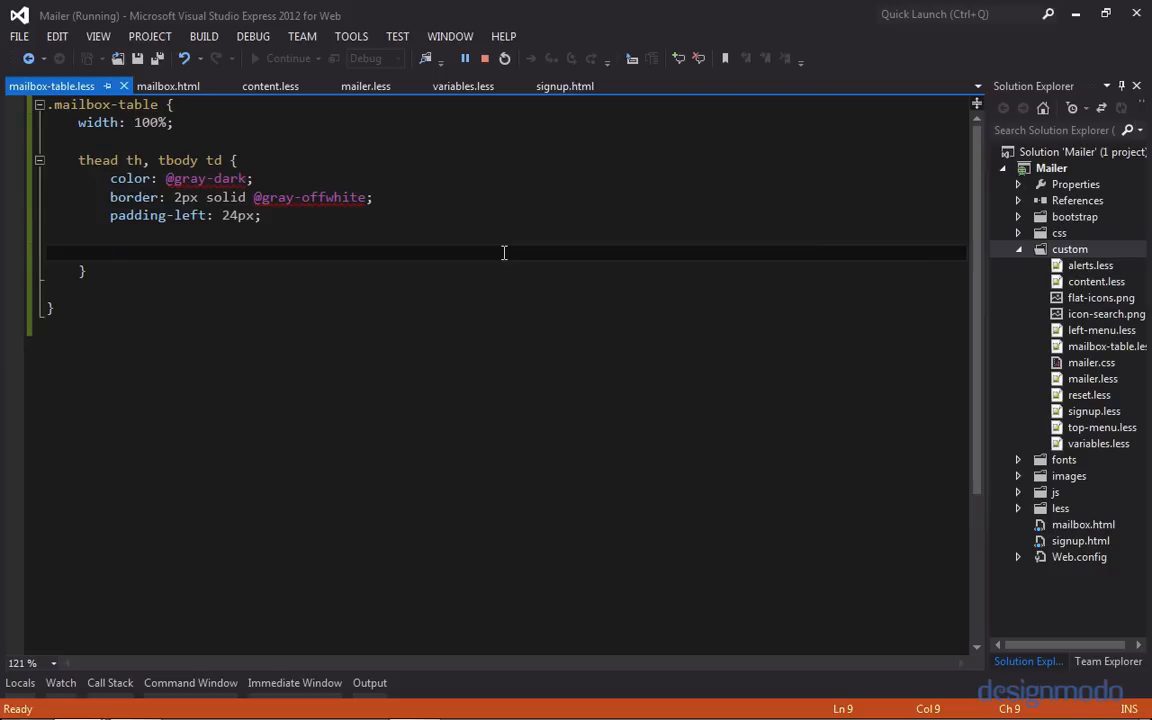
Drop the border between the third and last columns, and right-align and right-pad the last column
{"action": "type", "text": "&:nth-child(3) {"}
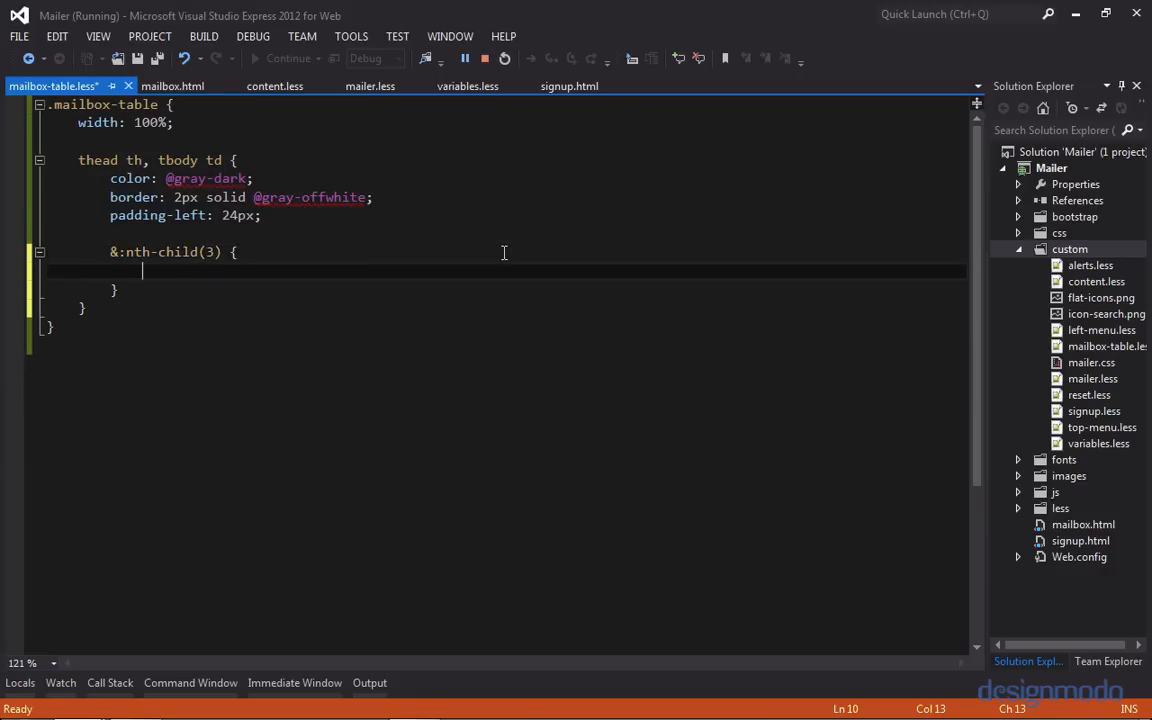
{"action": "type", "text": "border-right: none;"}
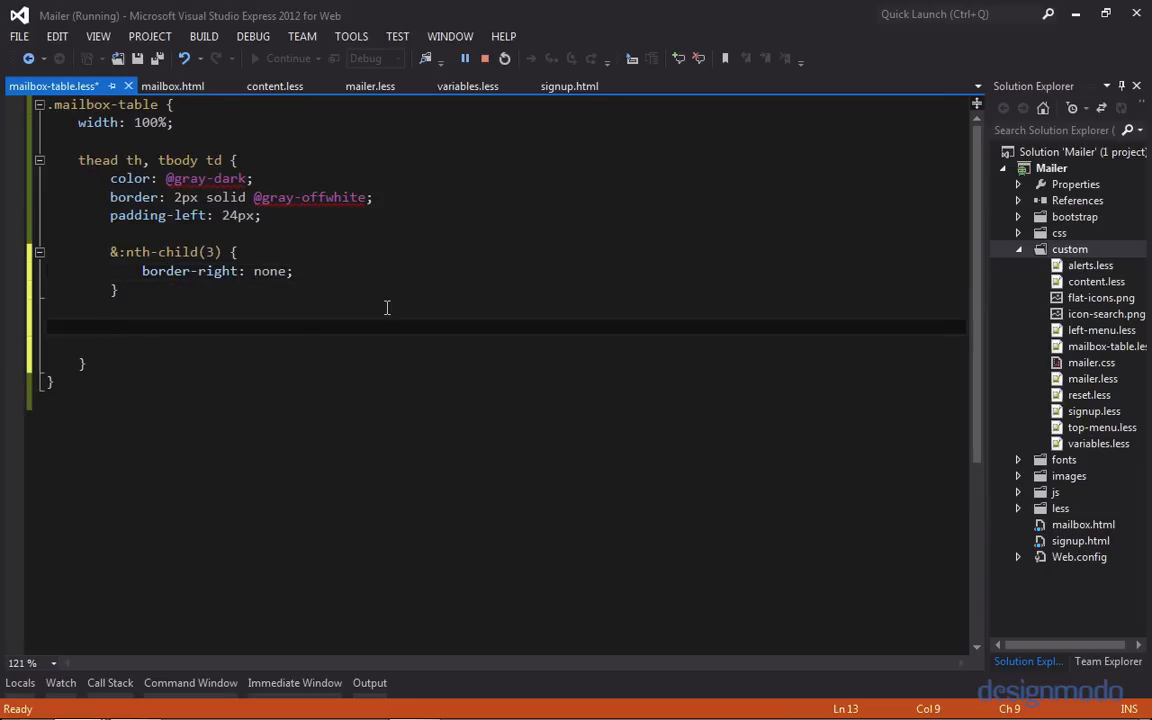
{"action": "type", "text": "&:last-child {"}
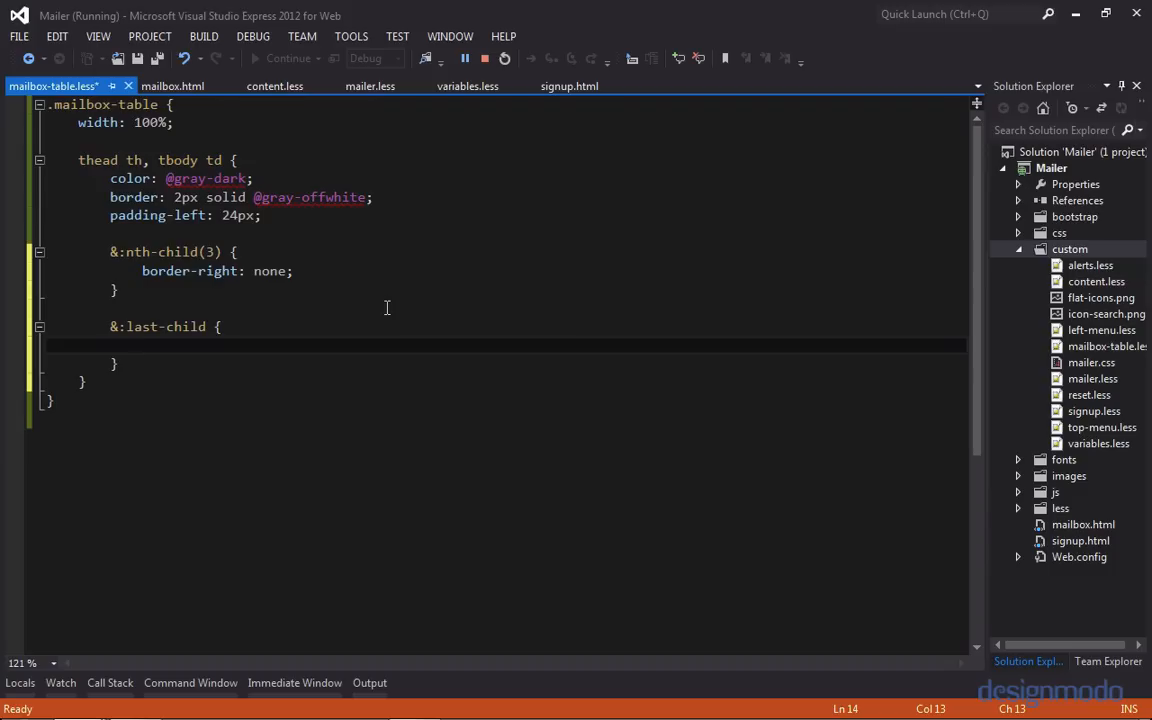
{"action": "type", "text": "border-left: none;"}
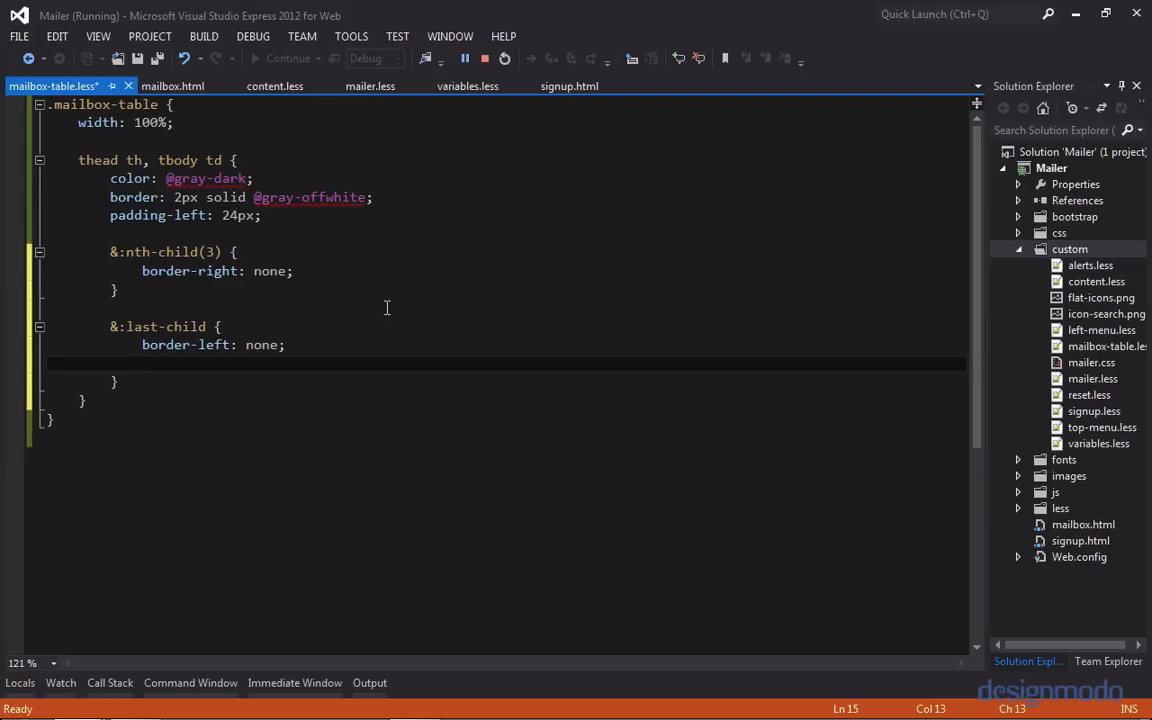
{"action": "type", "text": "t"}
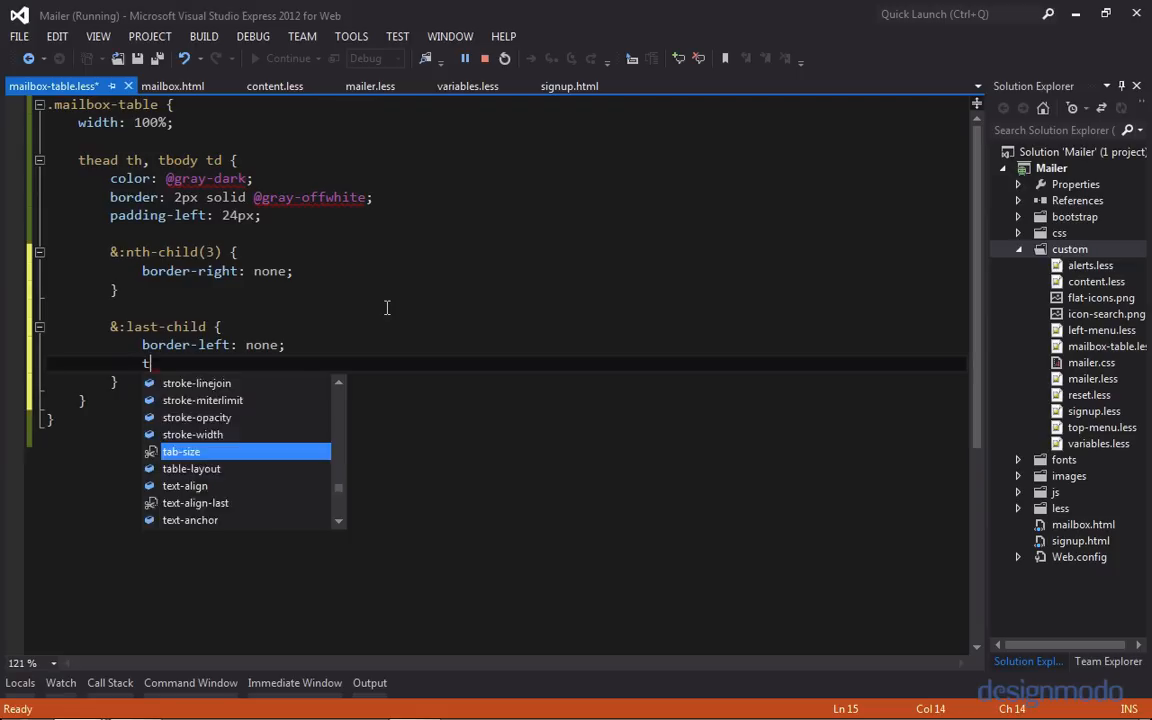
{"action": "type", "text": "text-align: right;"}
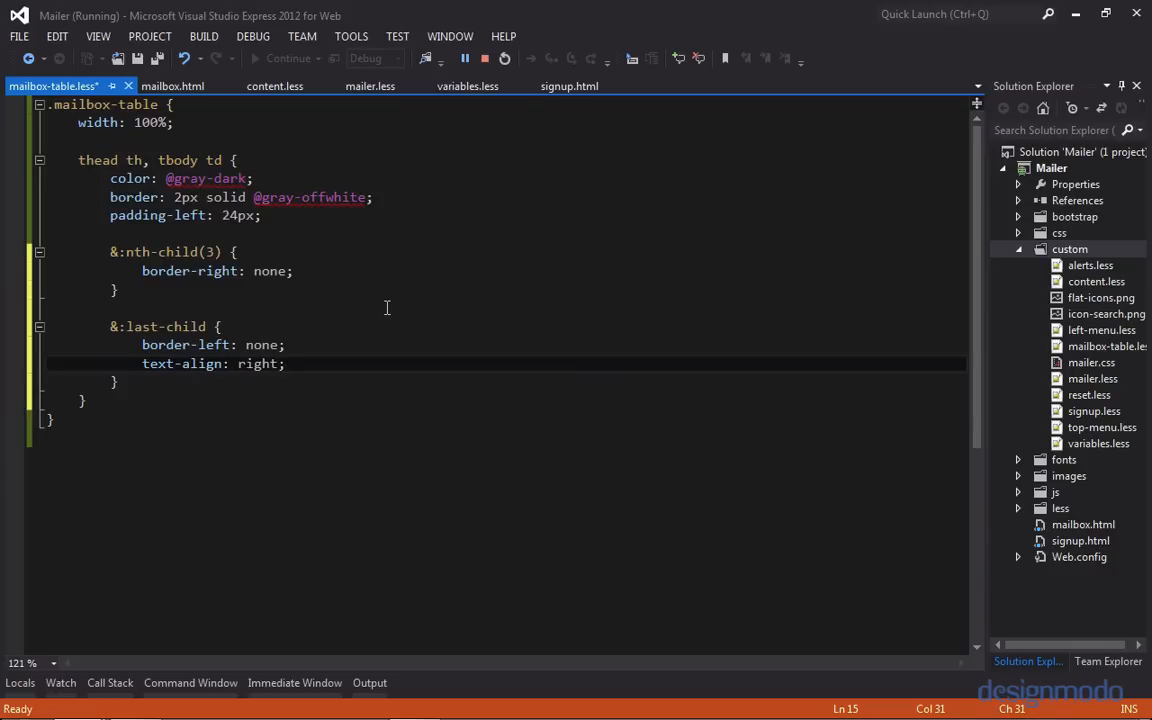
{"action": "type", "text": "p"}
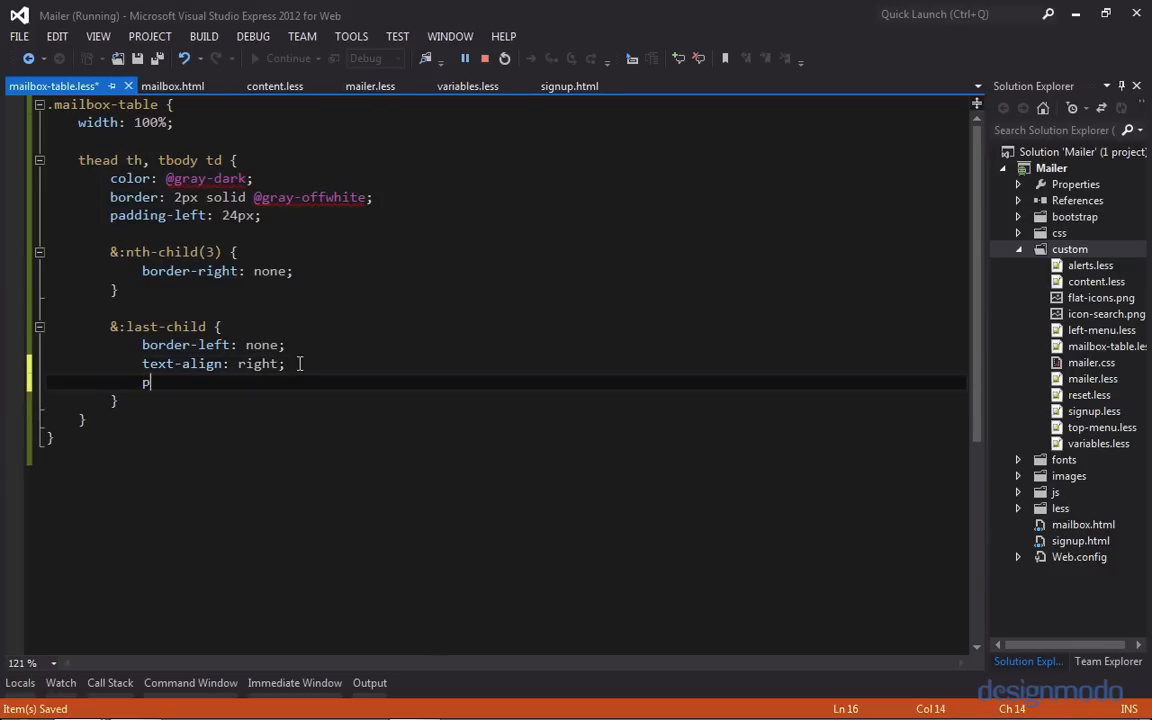
{"action": "type", "text": "adding-right:"}
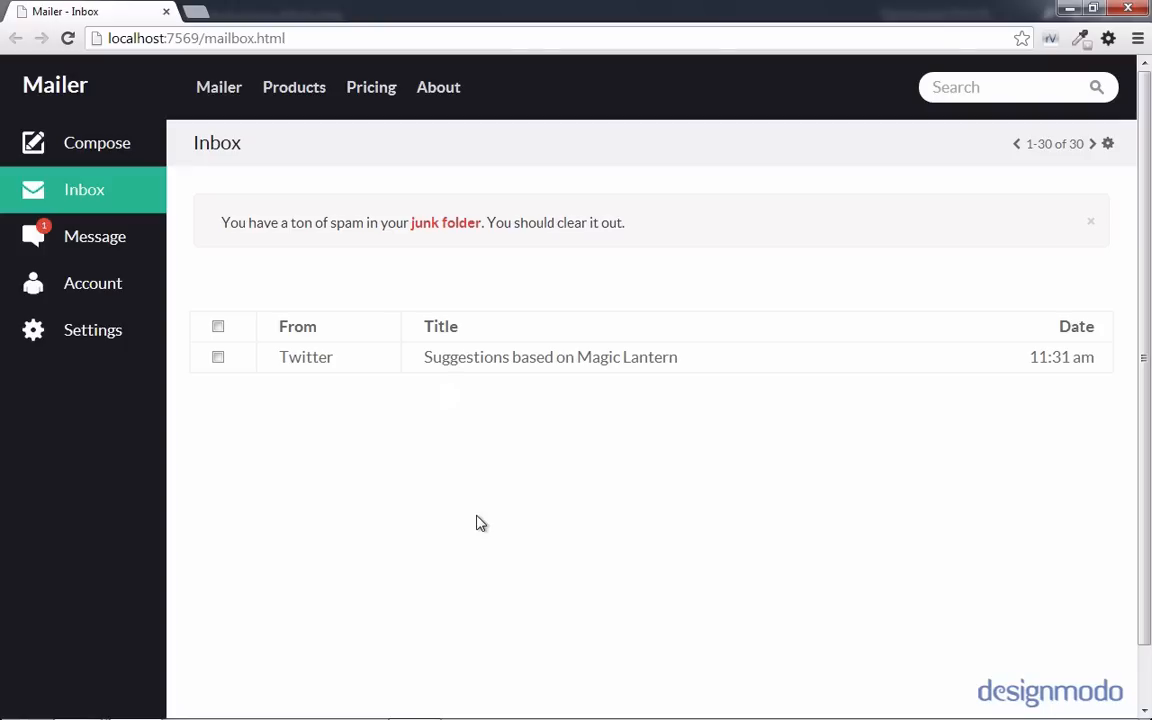
{"action": "mouse_move", "coordinate": [708, 628]}
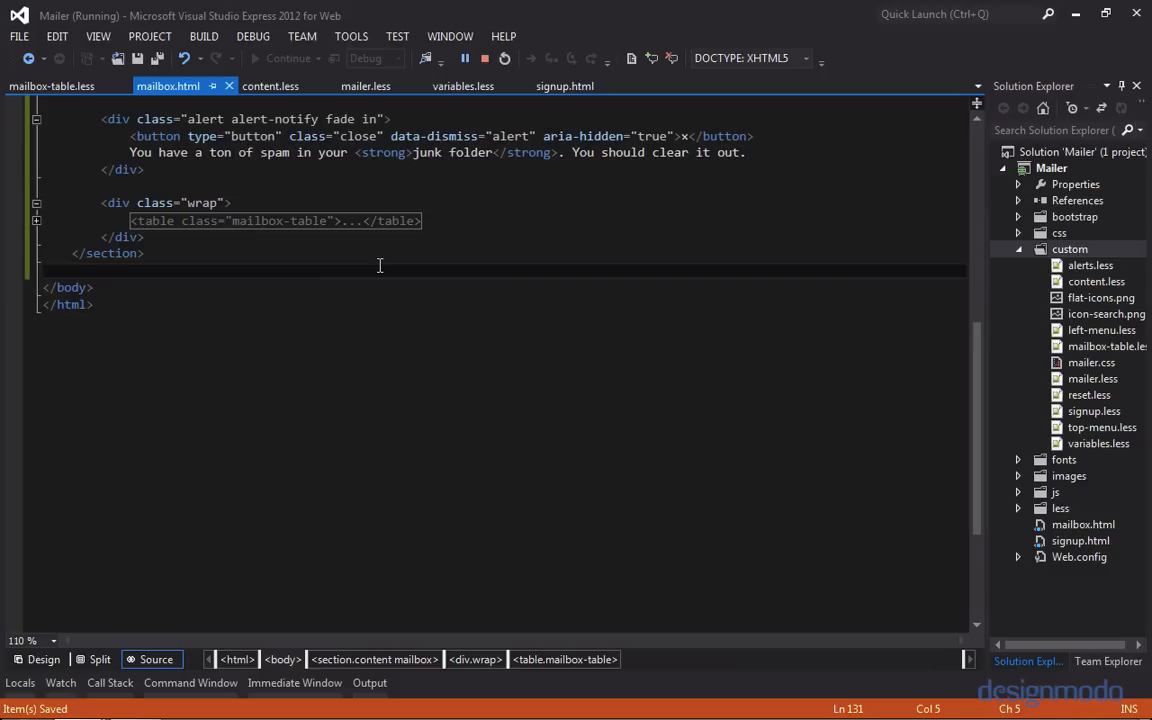
Include jquery-1.8.3.min.js and flatui-checkbox.js, and wrap the header checkbox in a Flat UI label
{"action": "left_click", "coordinate": [72, 270]}
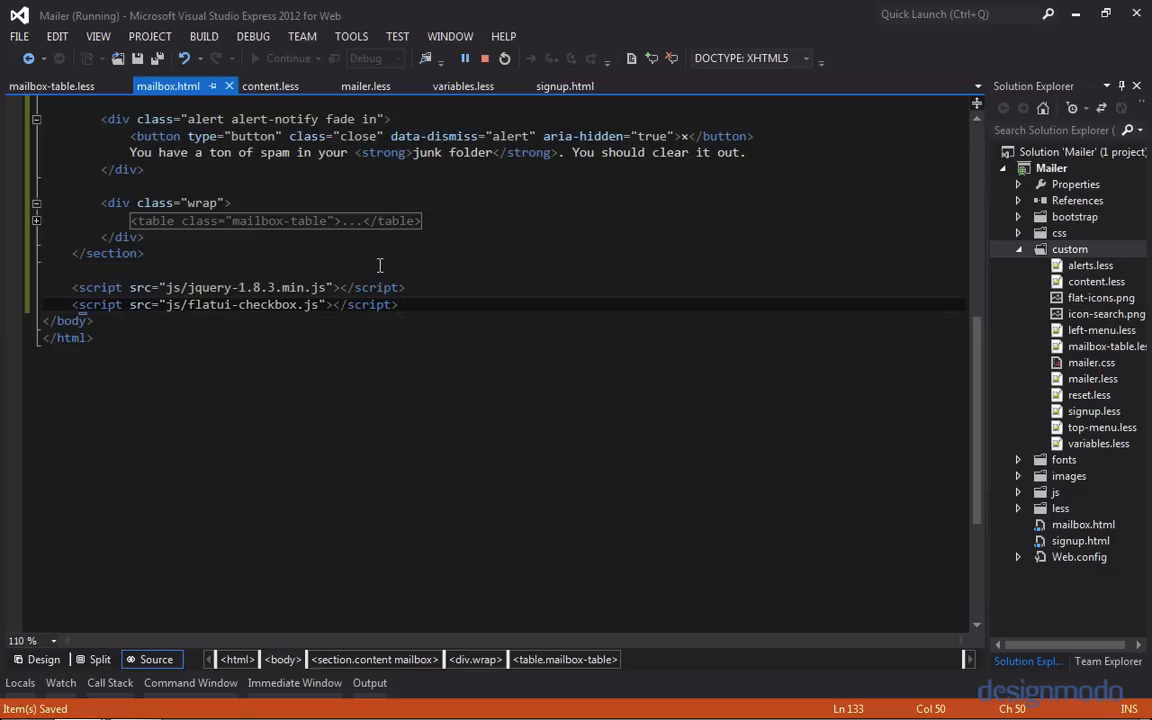
{"action": "mouse_move", "coordinate": [142, 201]}
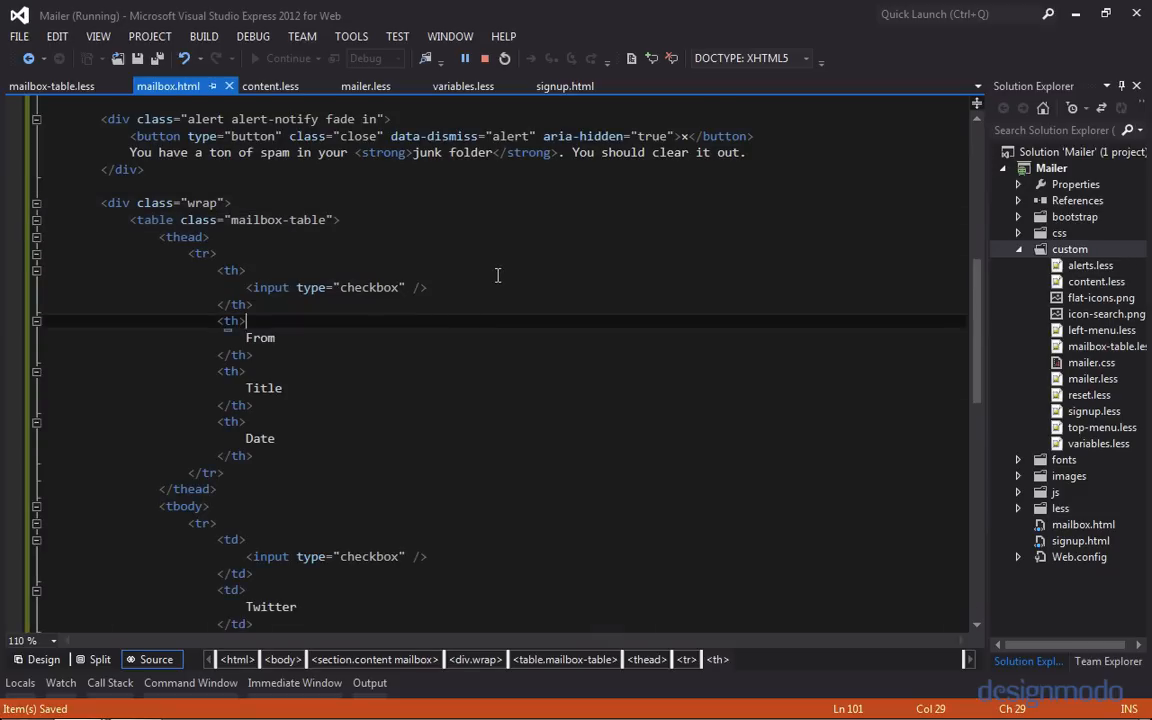
{"action": "left_click", "coordinate": [481, 288]}
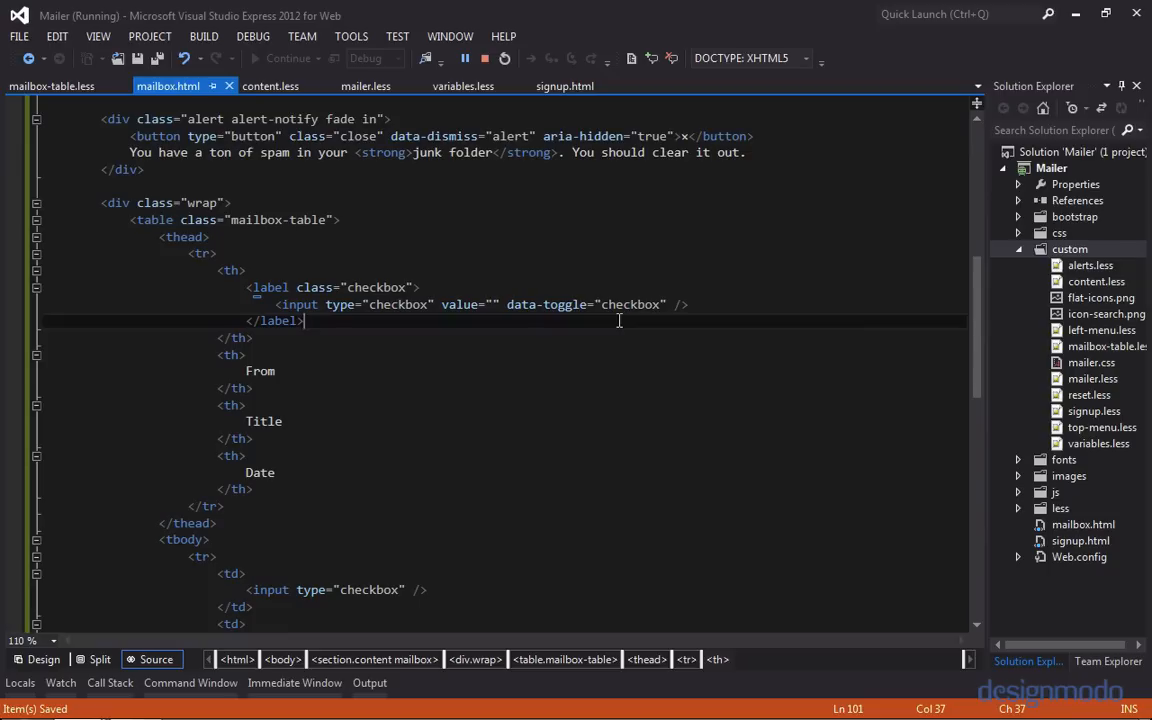
{"action": "scroll", "scroll_direction": "down", "scroll_amount": 3}
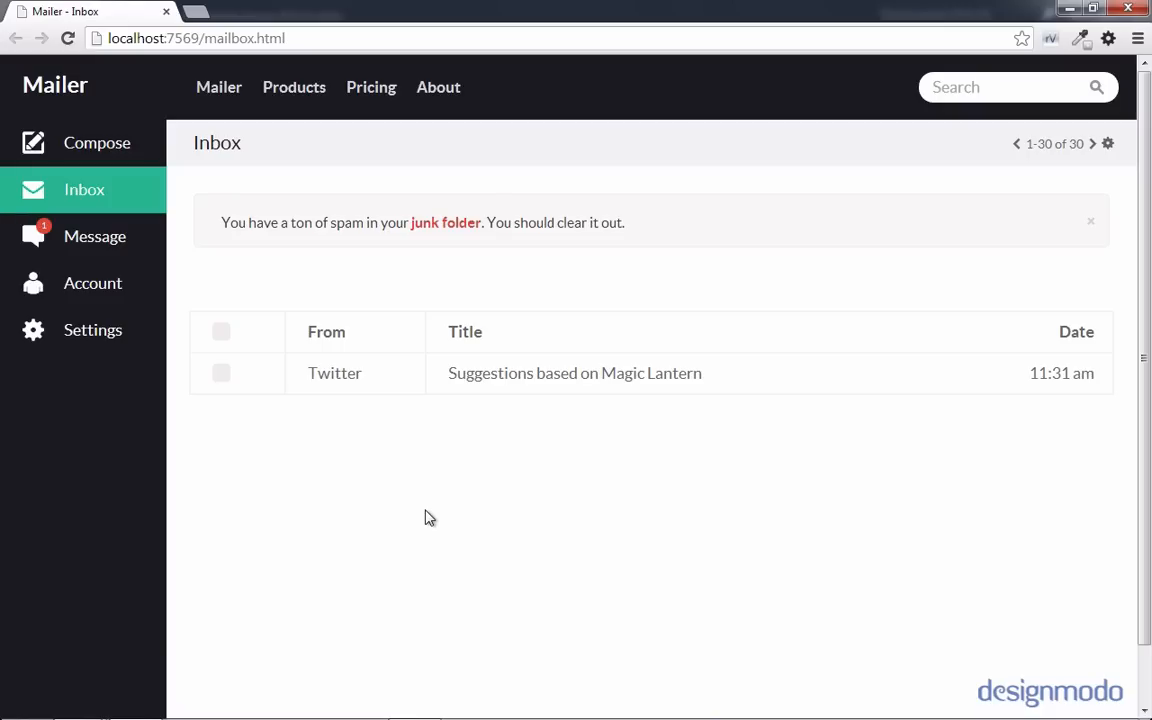
{"action": "mouse_move", "coordinate": [240, 428]}
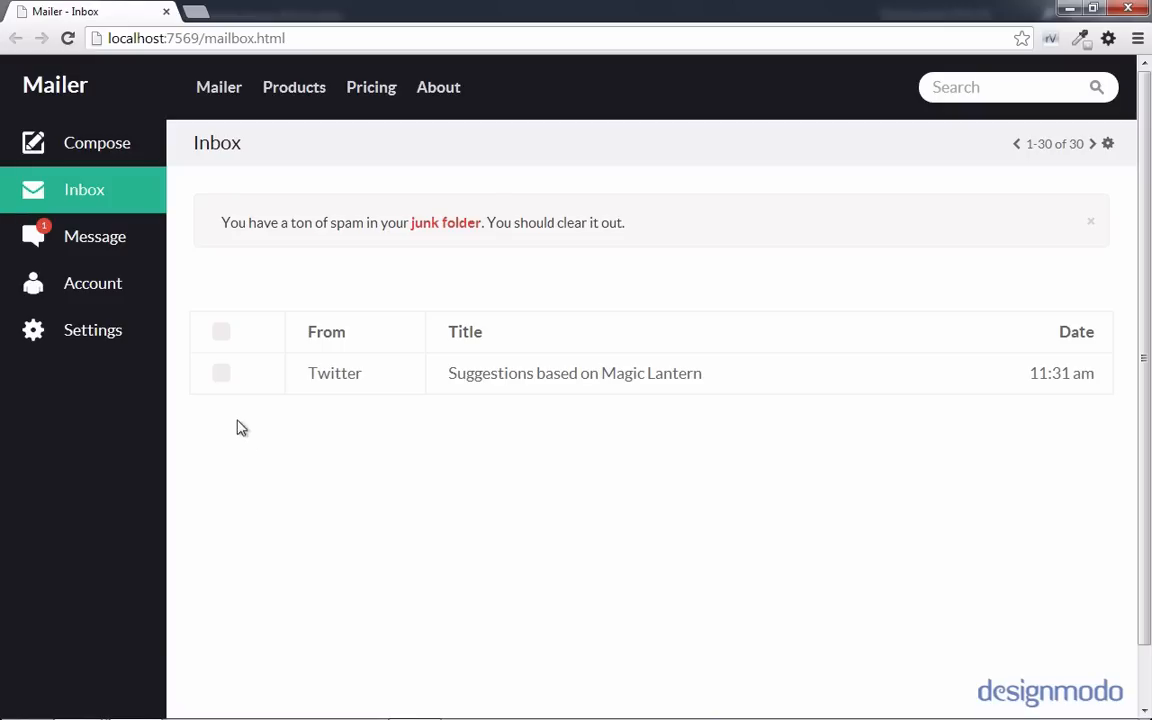
Check the flat checkboxes in Chrome, then return to mailbox-table.less
{"action": "left_click", "coordinate": [221, 331]}
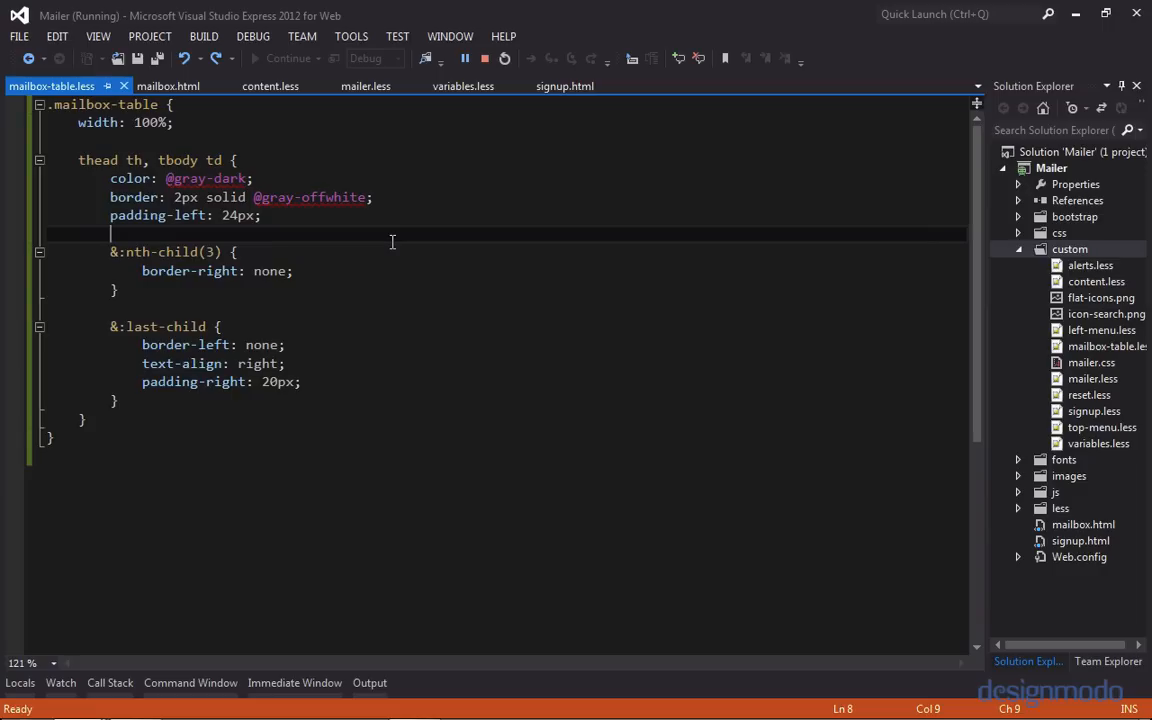
Add an &:first-child rule with width 7% to the table cells and save
{"action": "type", "text": "&:first-child {"}
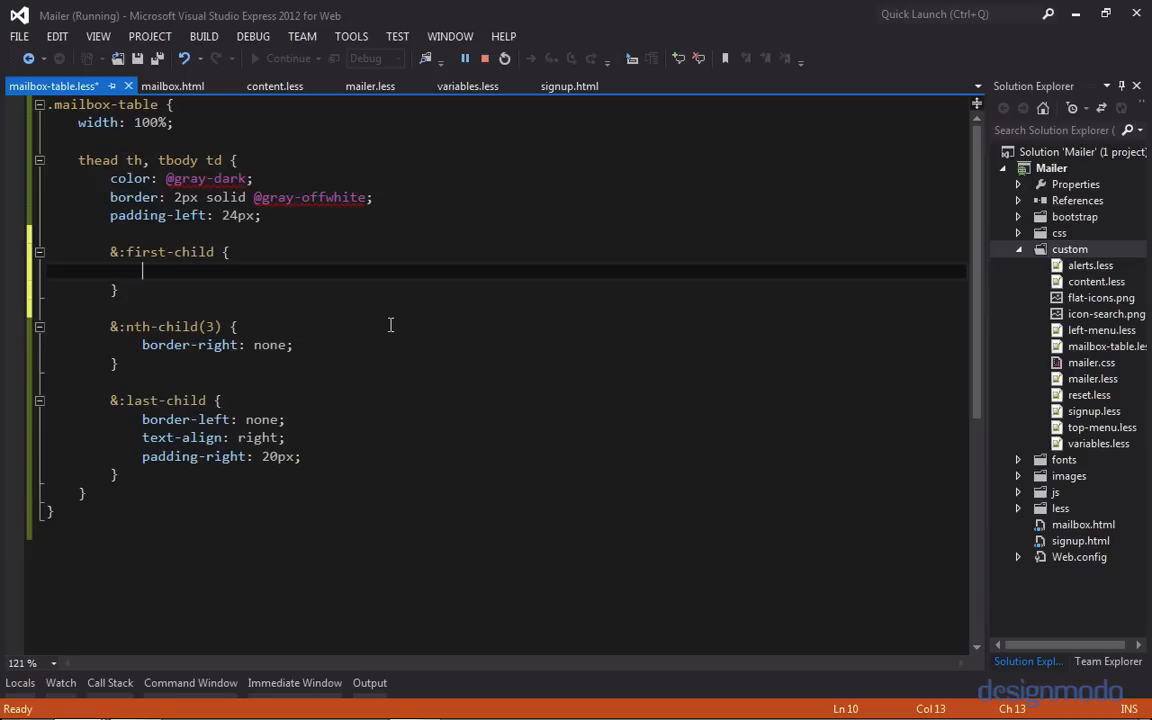
{"action": "type", "text": "width:"}
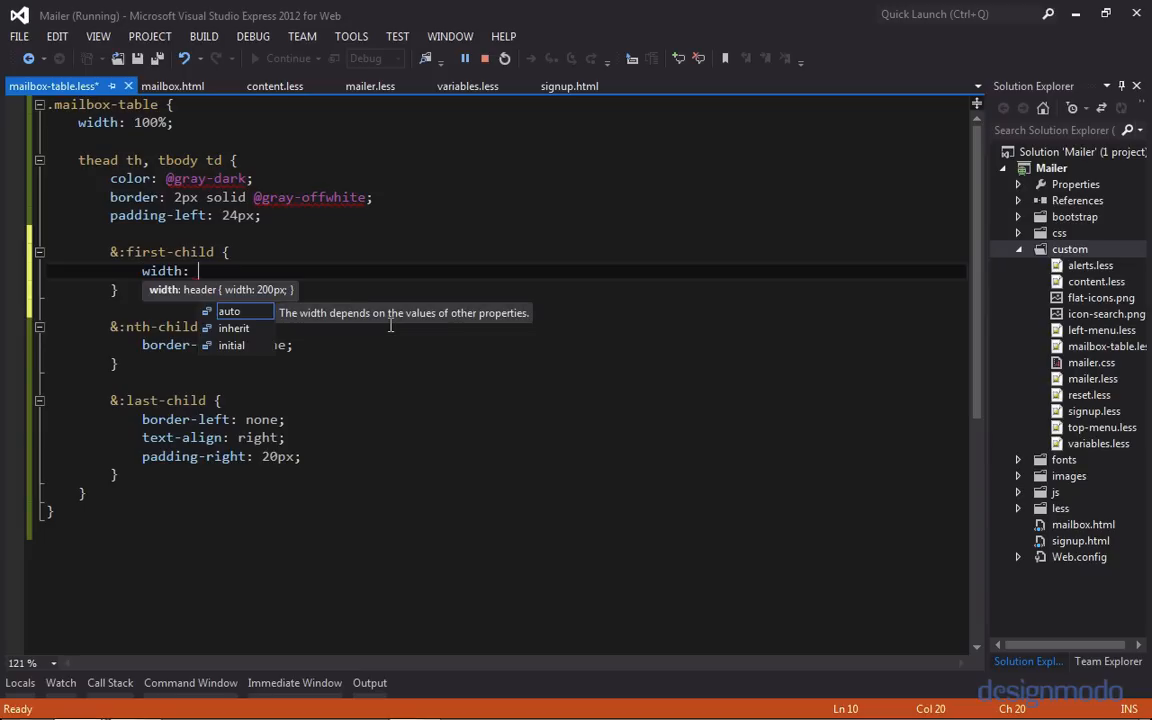
{"action": "type", "text": "7%;"}
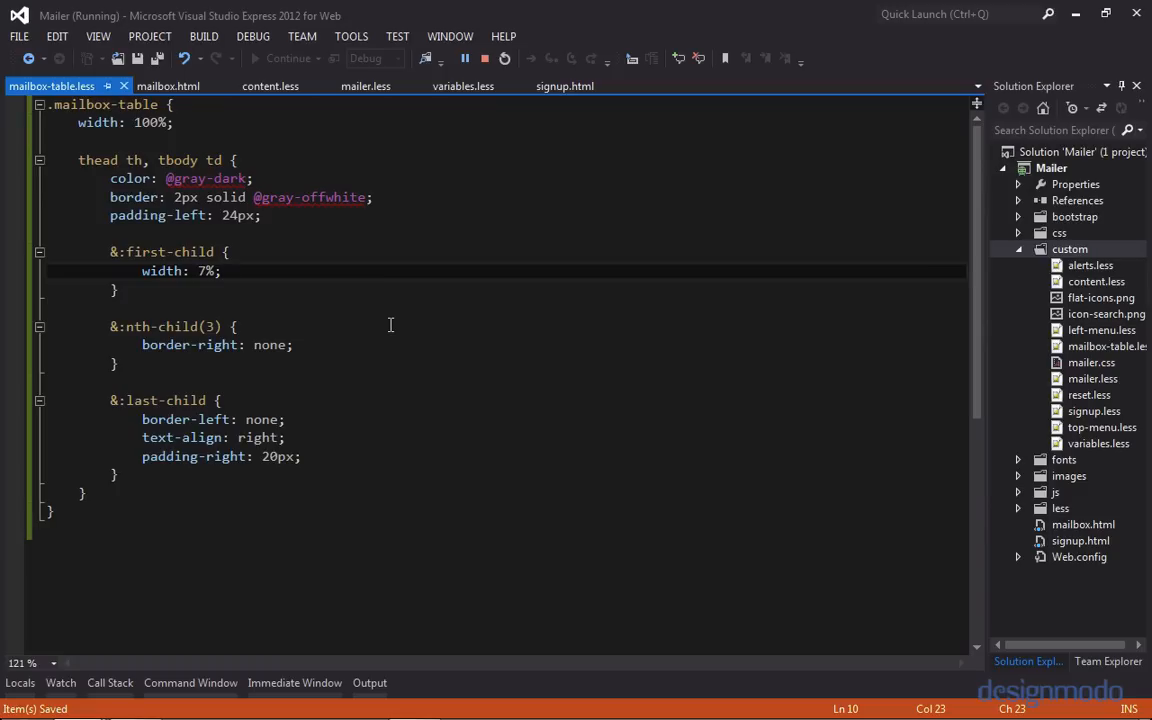
{"action": "mouse_move", "coordinate": [354, 369]}
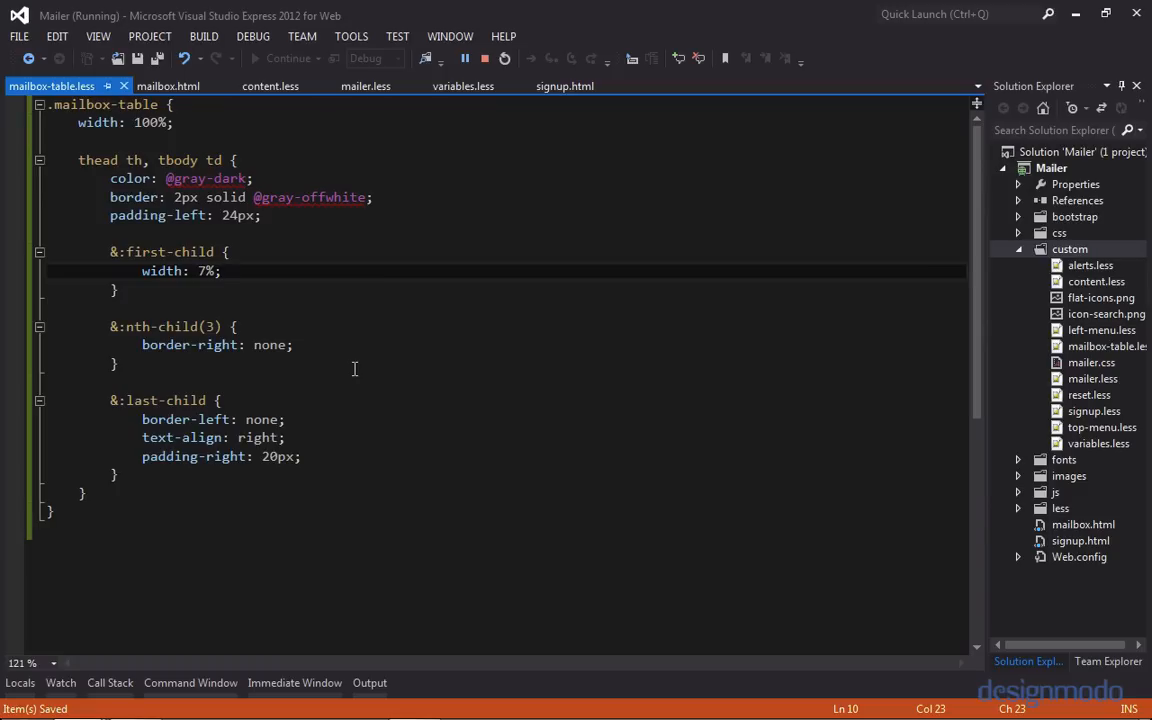
{"action": "left_click", "coordinate": [168, 85]}
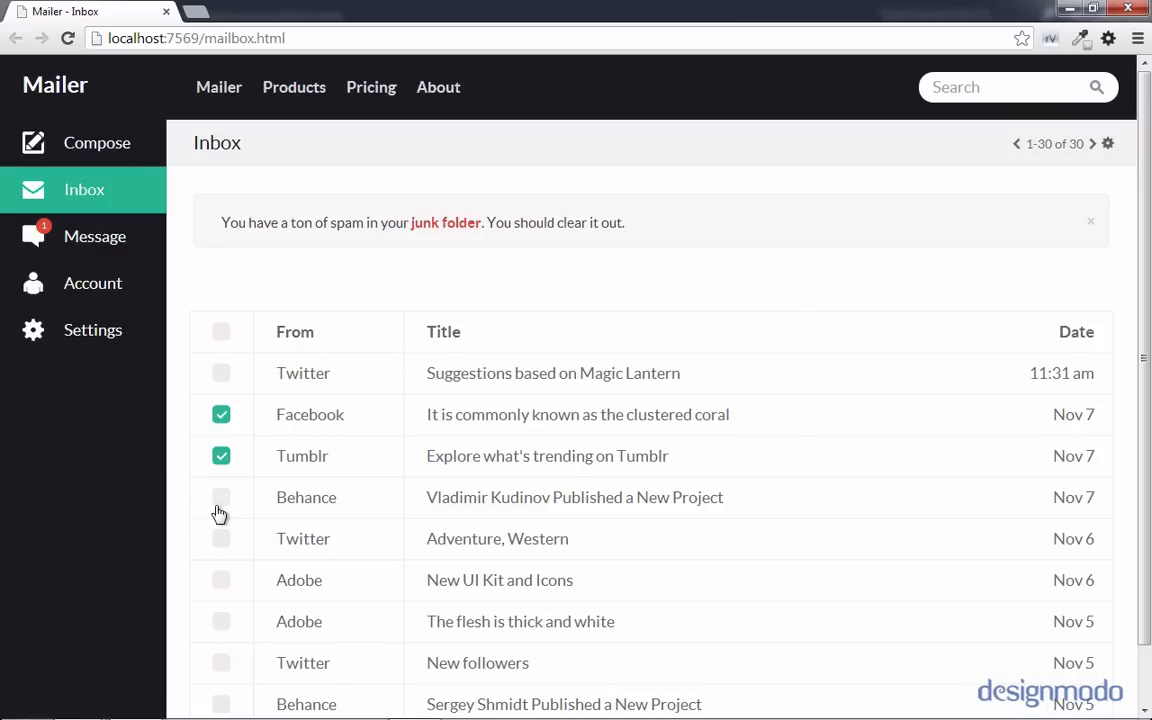
{"action": "left_click", "coordinate": [221, 497]}
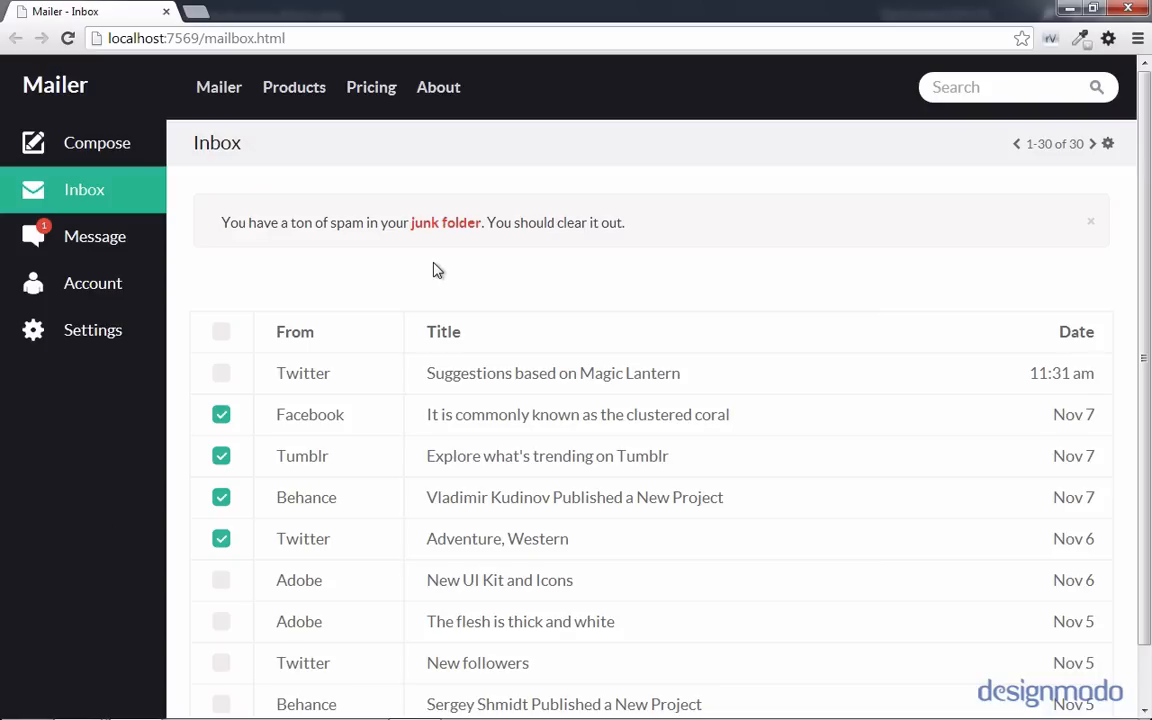
{"action": "mouse_move", "coordinate": [457, 285]}
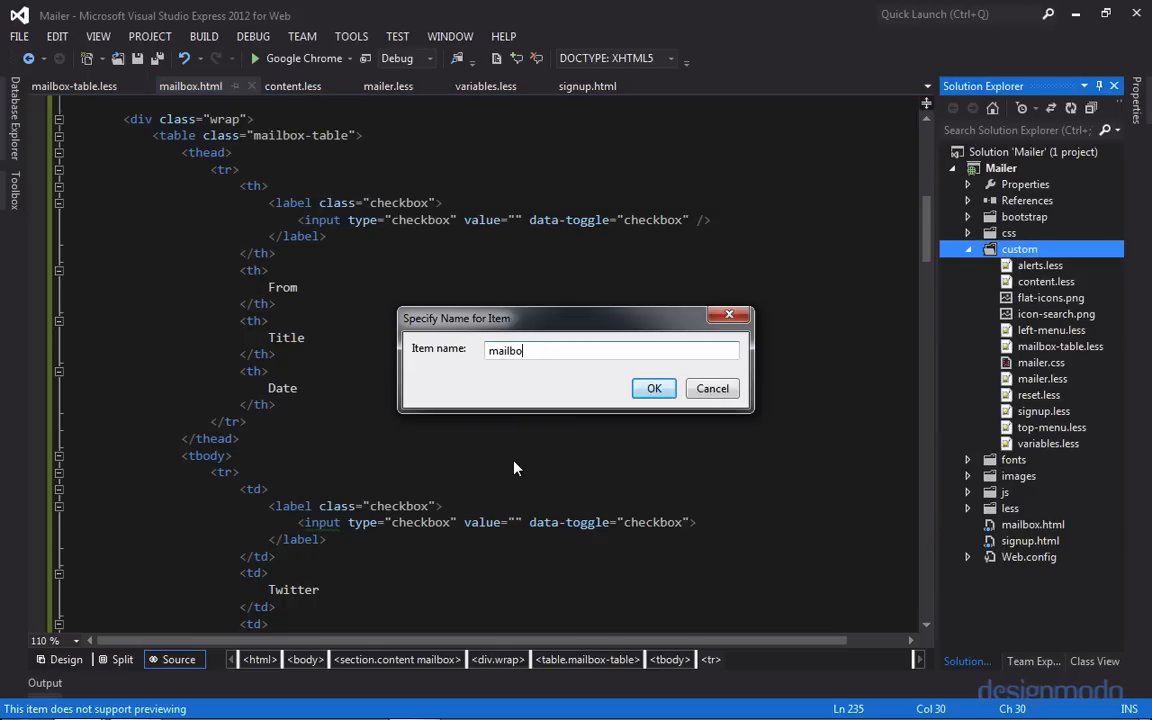
Create mailbox.less with an .alert rule setting margin-bottom to 45px
{"action": "left_click", "coordinate": [654, 388]}
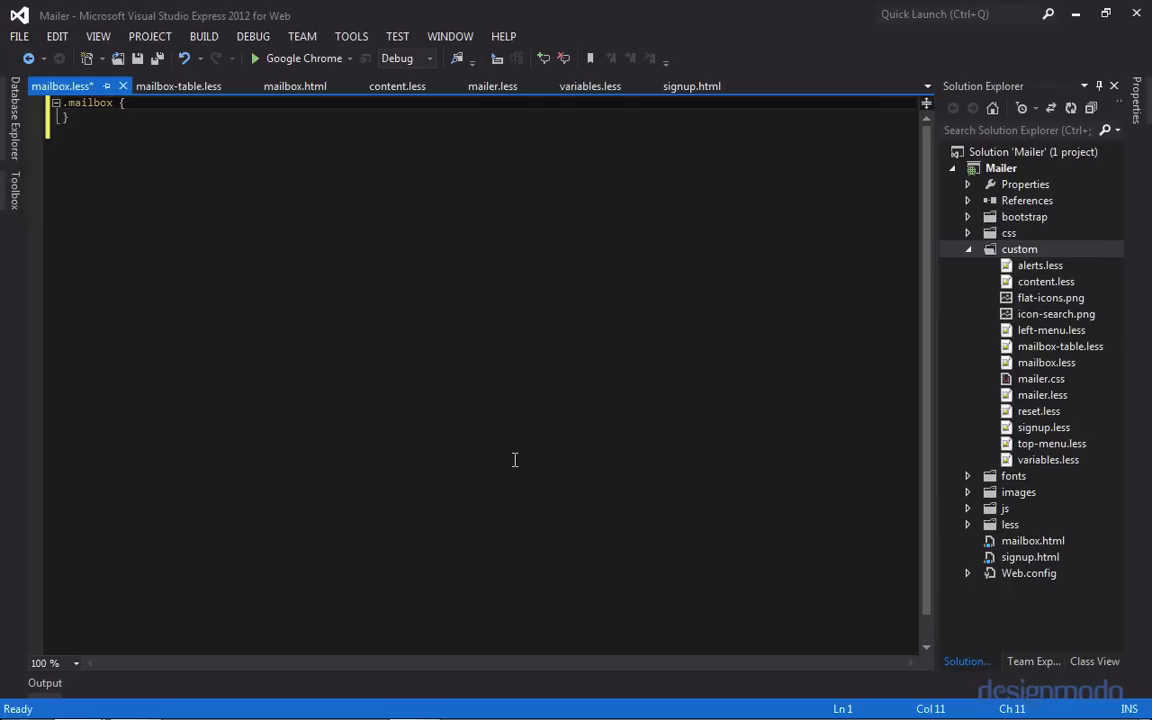
{"action": "type", "text": ".alert {"}
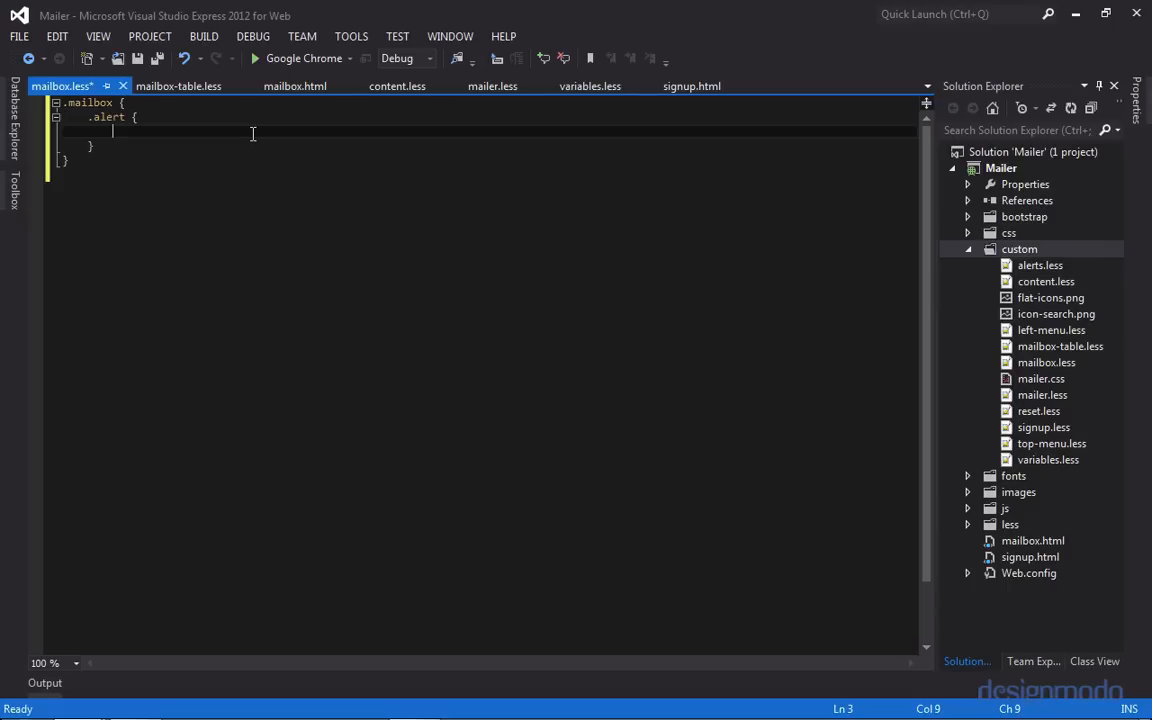
{"action": "type", "text": "margin-bottom: 45"}
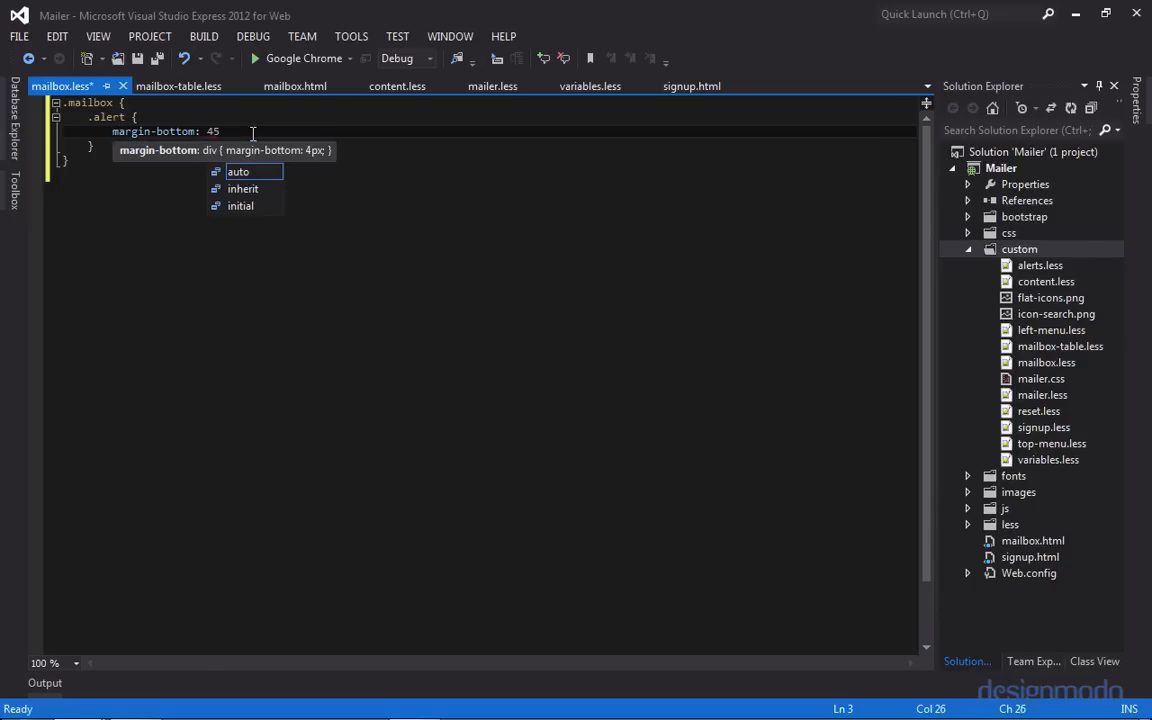
{"action": "type", "text": "px;"}
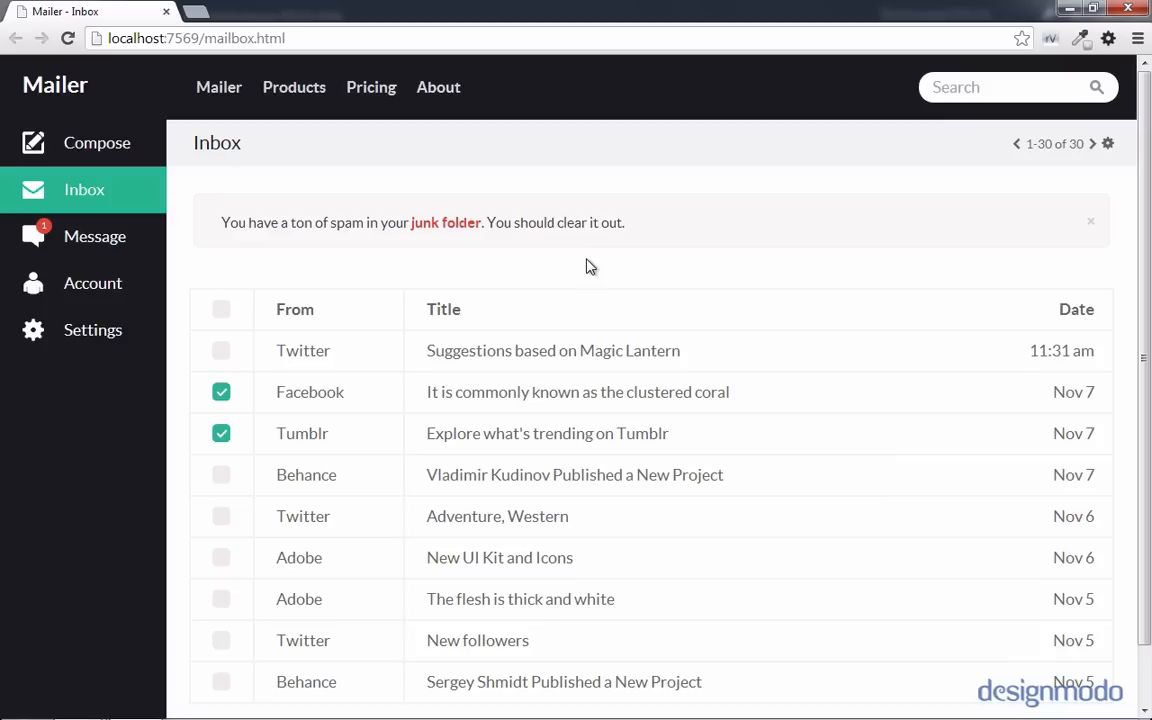
{"action": "mouse_move", "coordinate": [351, 263]}
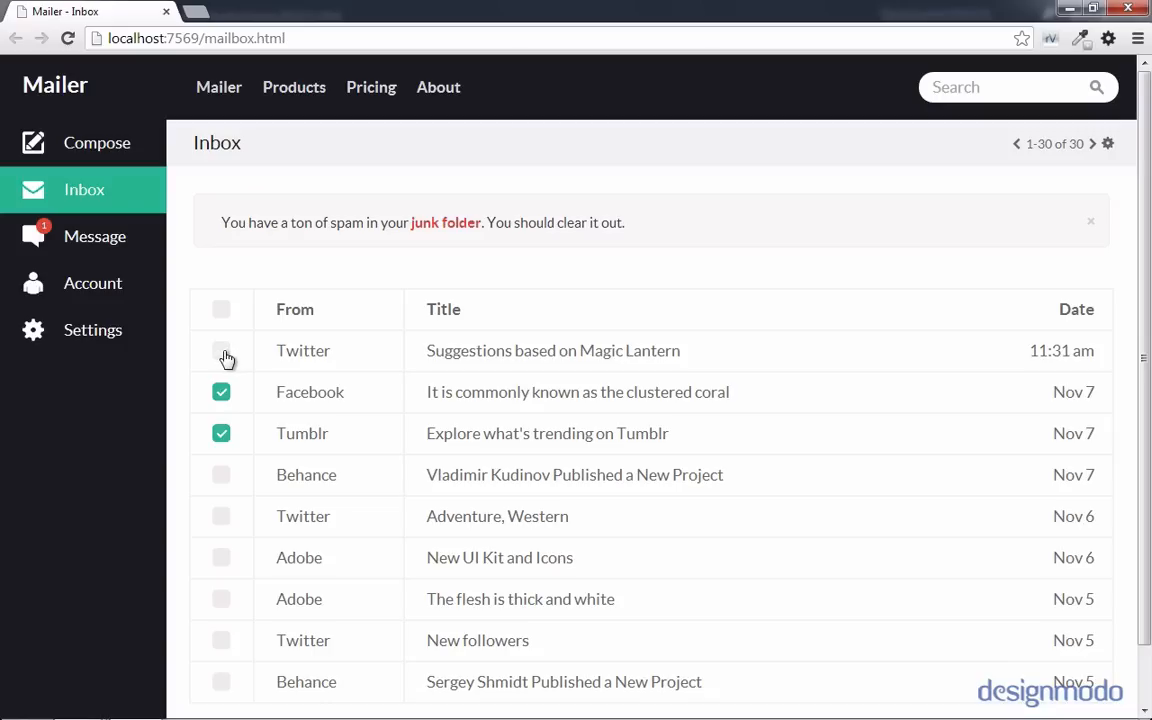
Tick the first message's checkbox and the table header checkbox in Chrome
{"action": "left_click", "coordinate": [221, 350]}
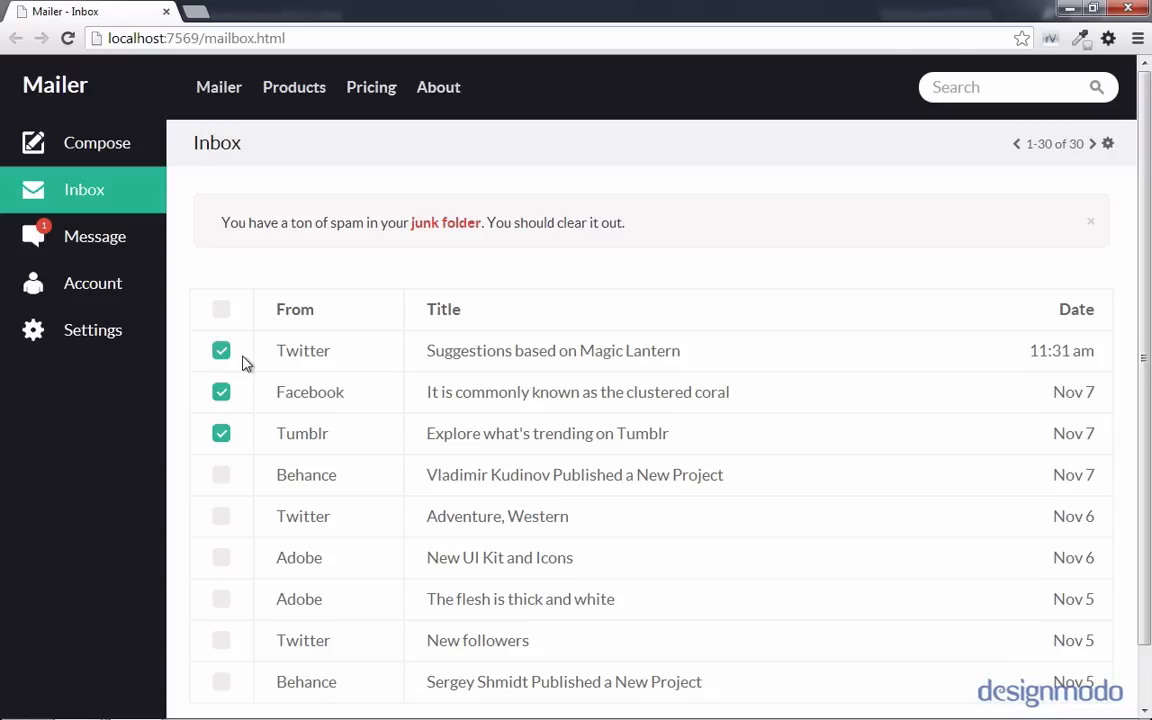
{"action": "mouse_move", "coordinate": [277, 340]}
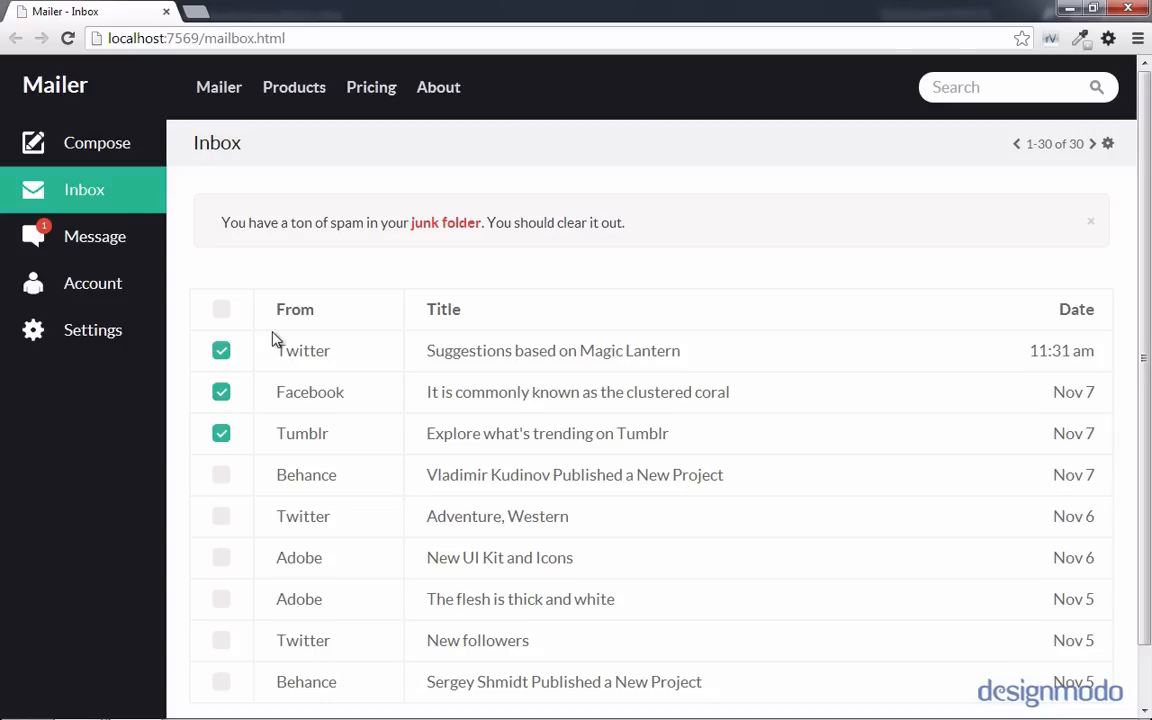
{"action": "left_click", "coordinate": [221, 309]}
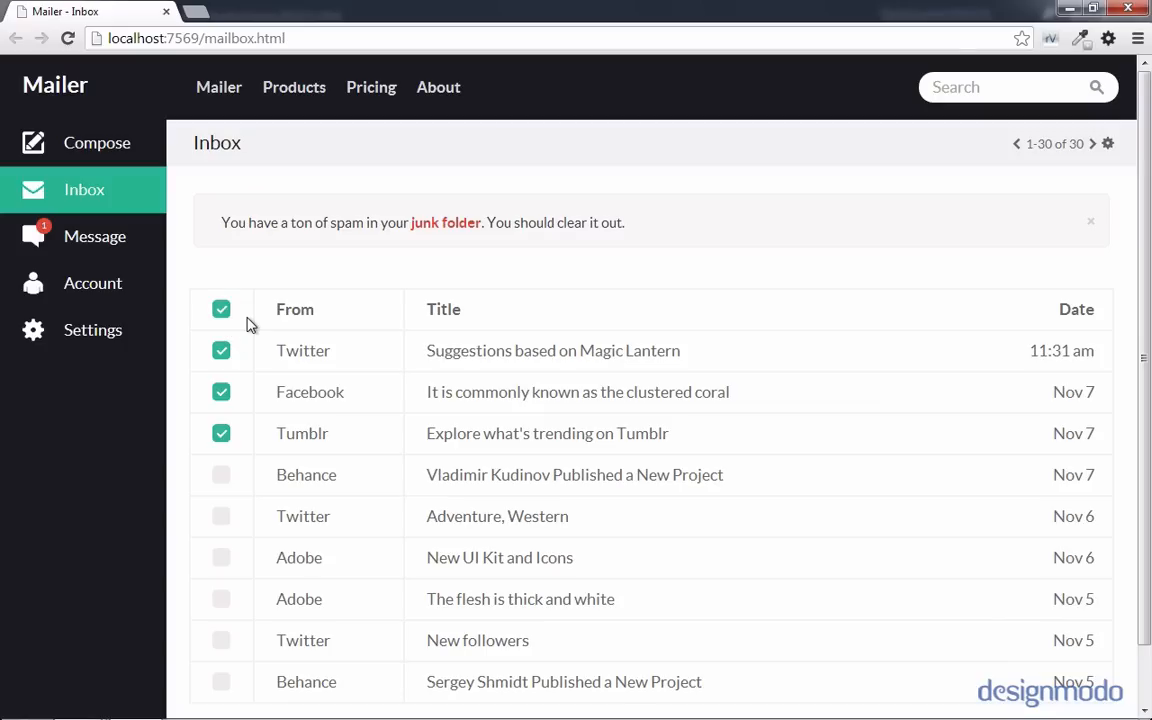